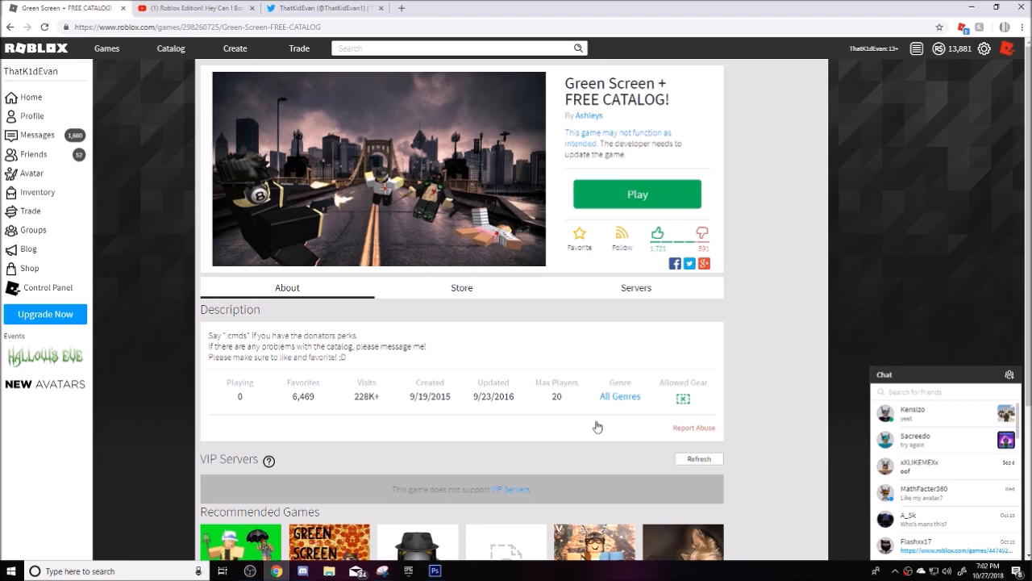
Hit Play on the game page and dismiss the Download and Install Roblox prompt.
scroll(down, 3)
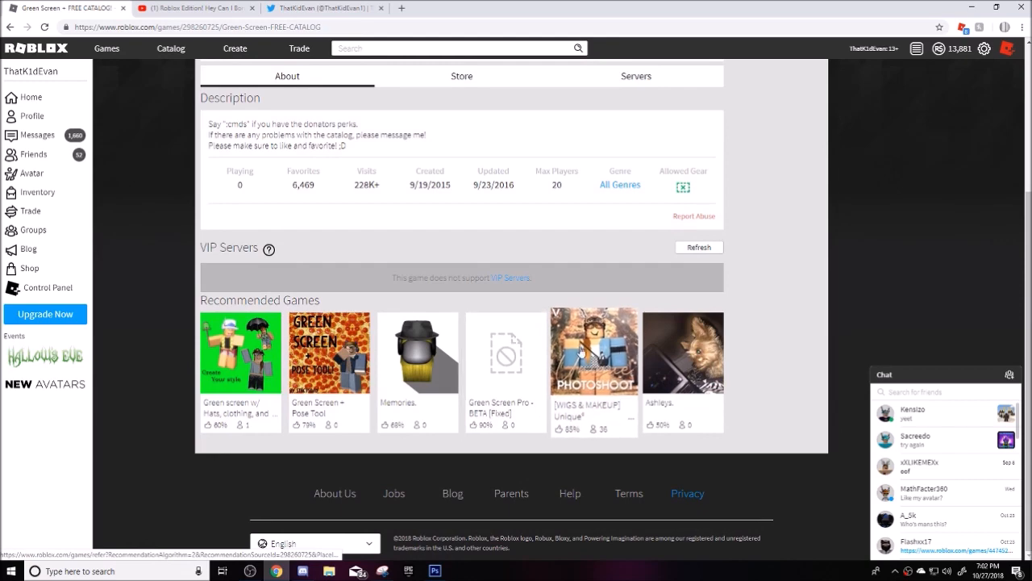
mouse_move(716, 362)
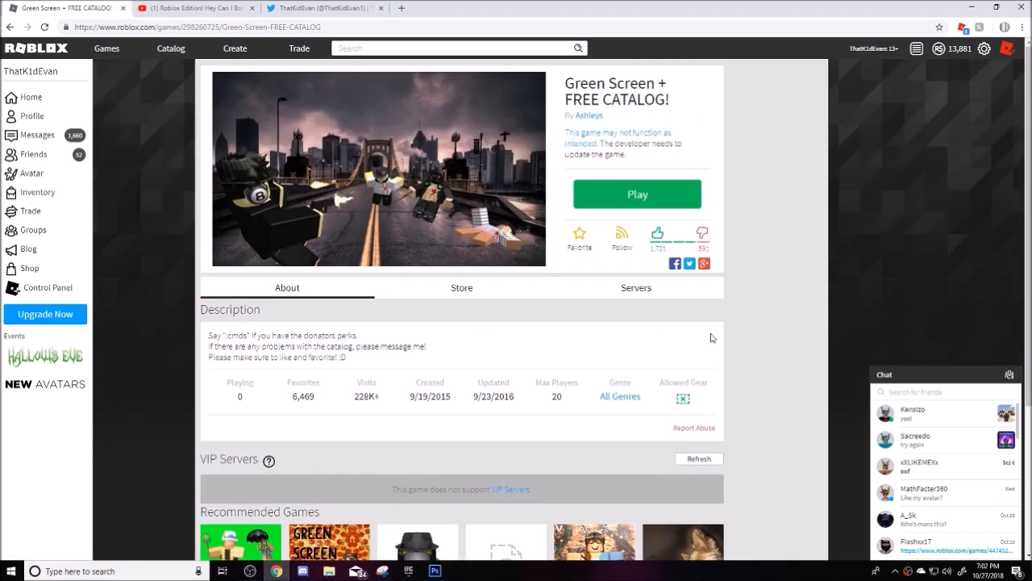
click(635, 193)
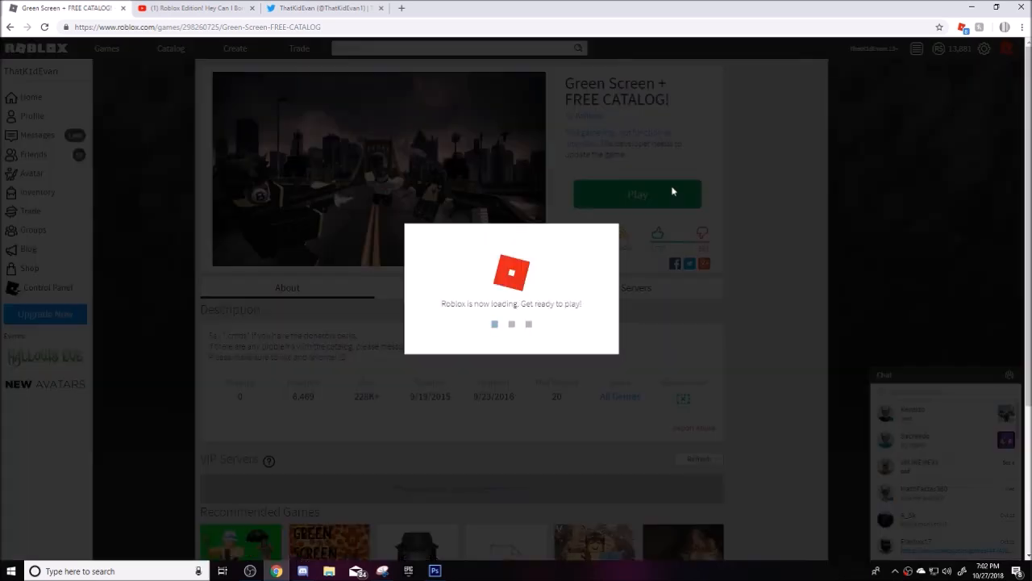
mouse_move(358, 492)
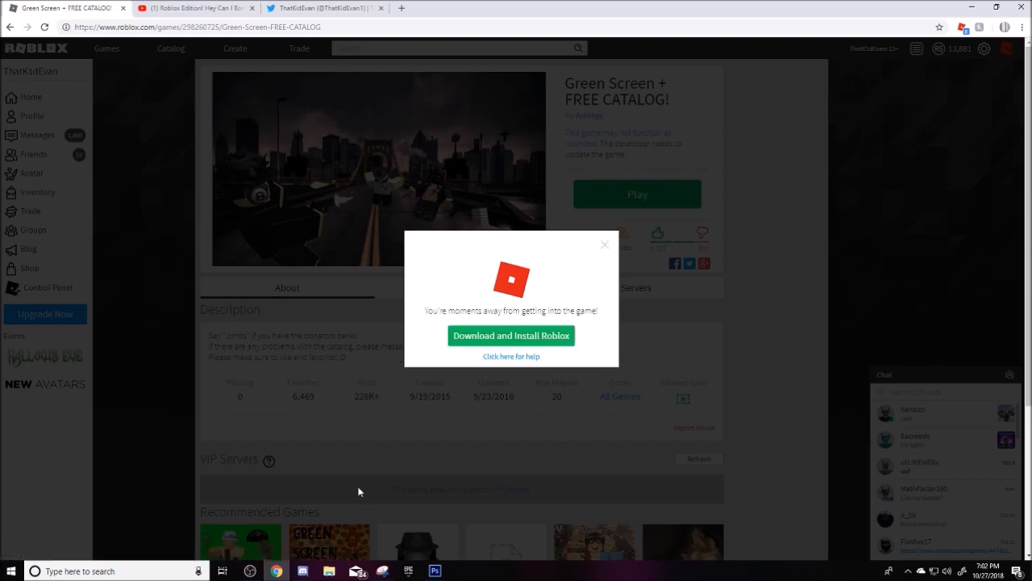
click(603, 245)
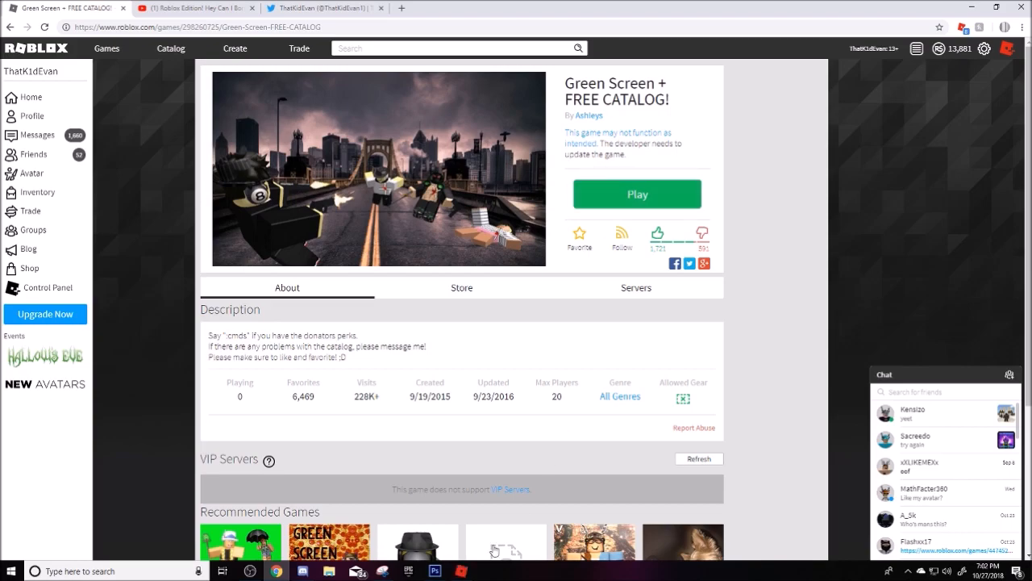
Snip a rectangle around the avatar on the green background and copy the capture.
click(638, 194)
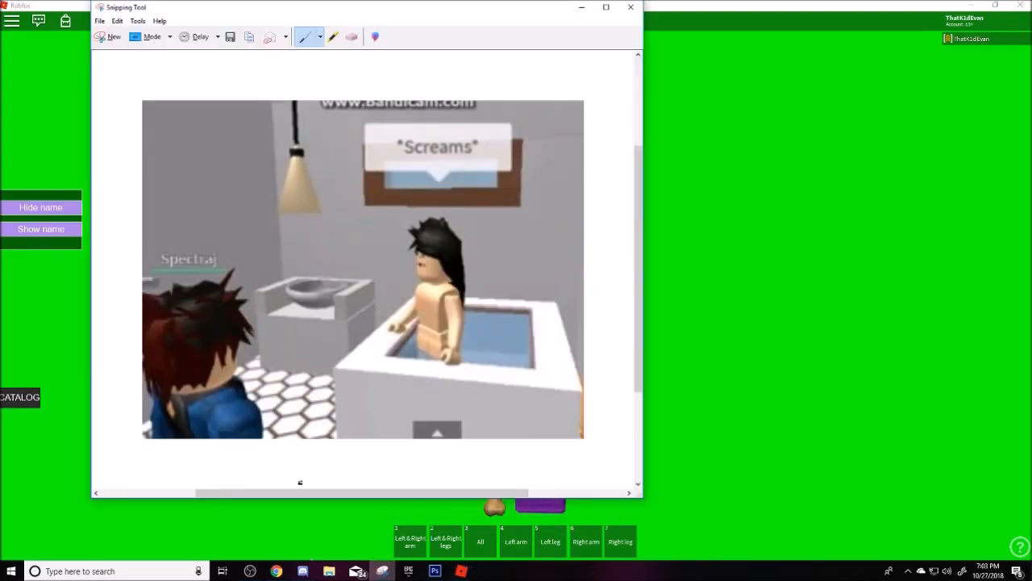
click(108, 36)
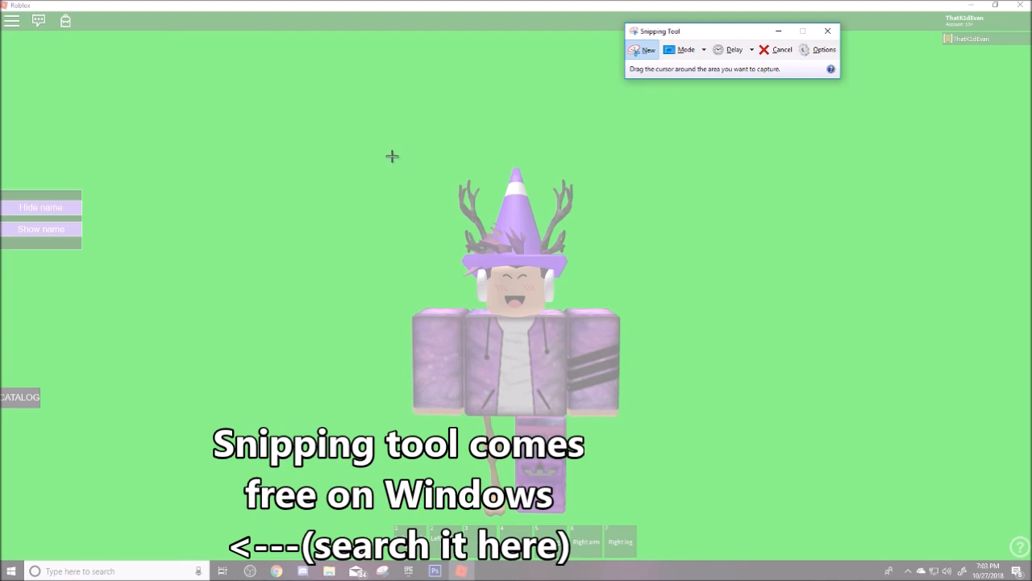
drag(393, 155, 632, 426)
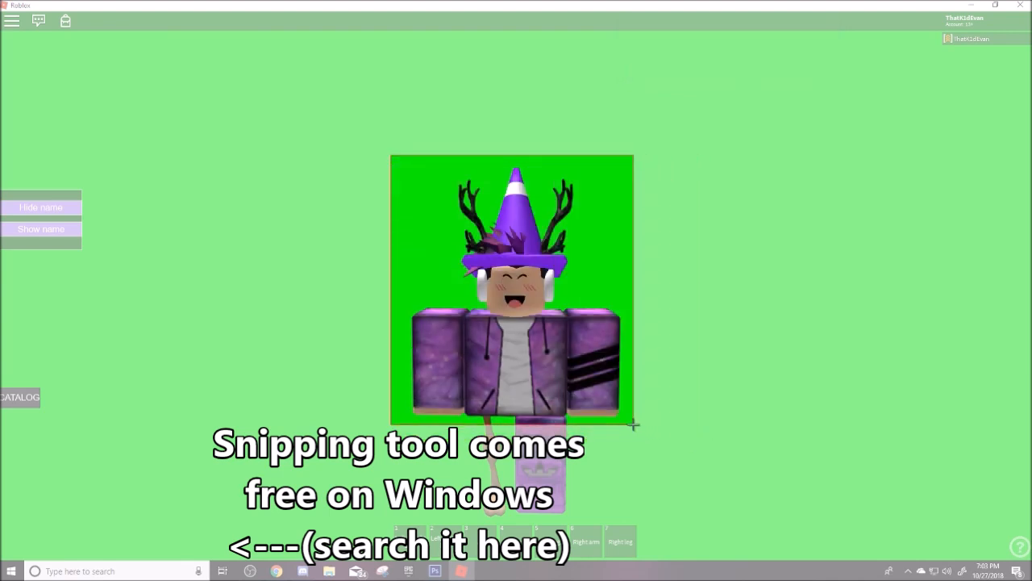
click(39, 20)
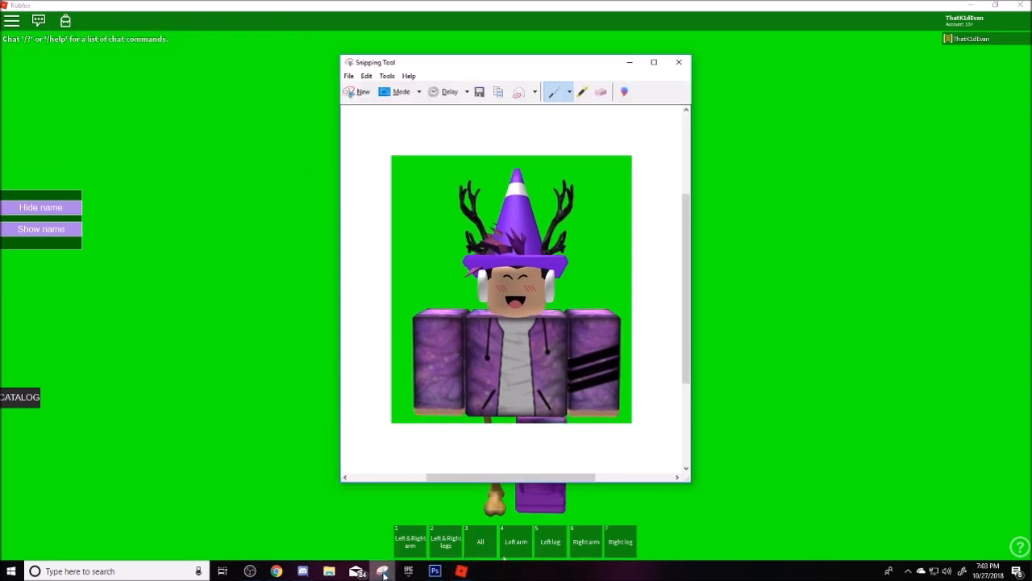
right_click(492, 371)
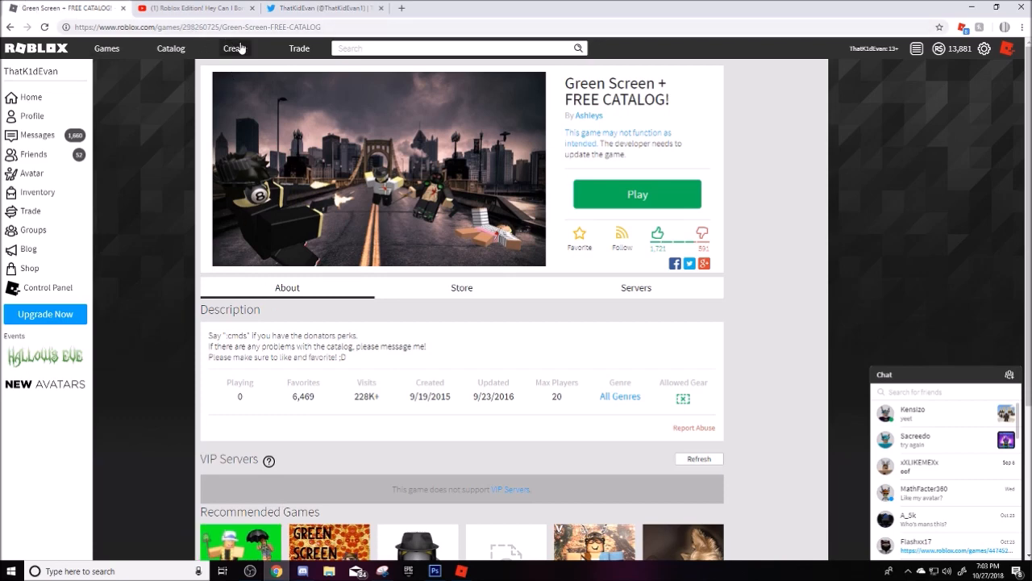
From Create, reach the Clothing Store place's Configure Start Place settings.
click(235, 48)
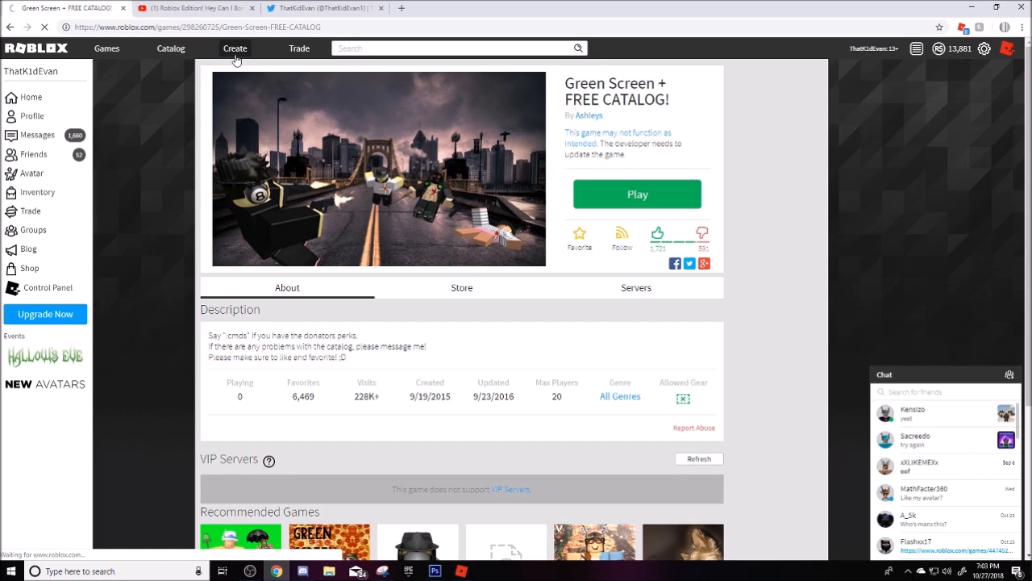
click(236, 48)
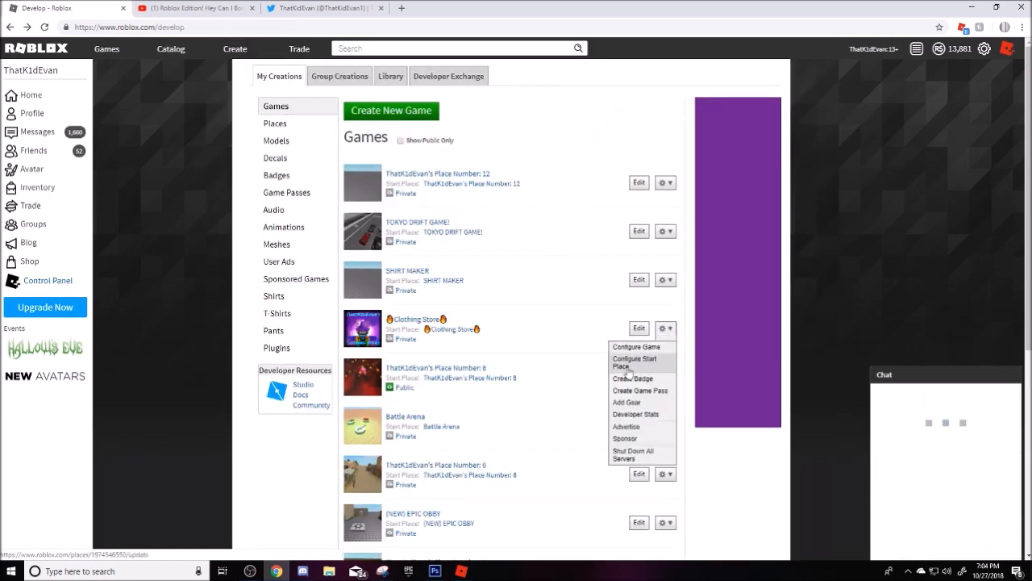
click(635, 362)
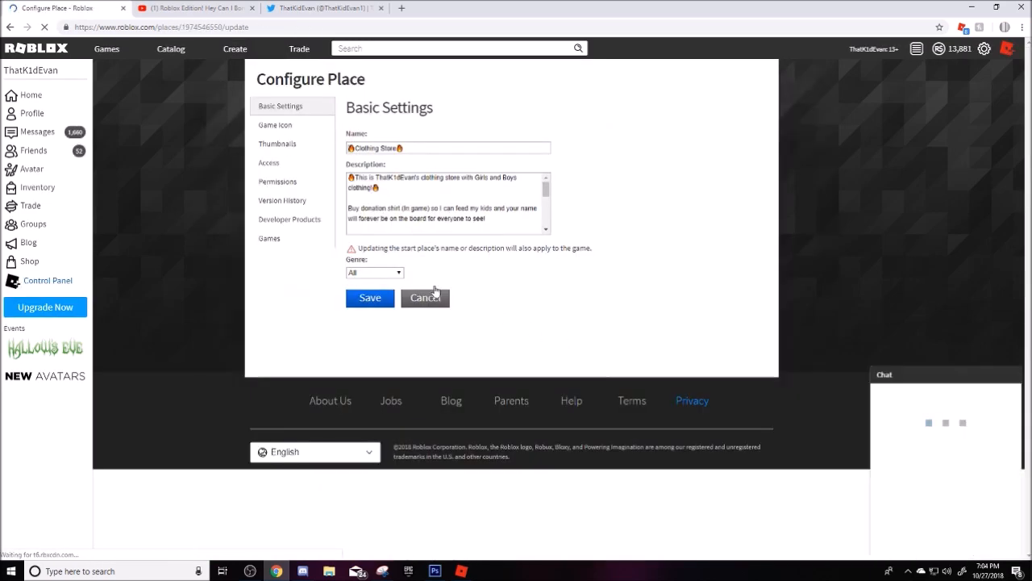
View Thumbnails and Game Icon settings, then launch the Icon Tutorial article.
click(277, 144)
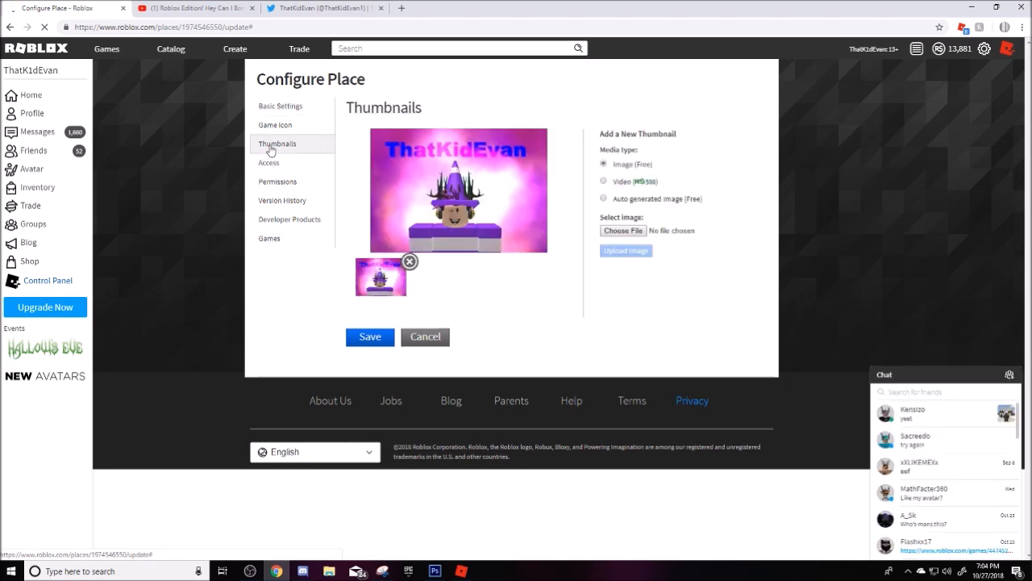
click(274, 126)
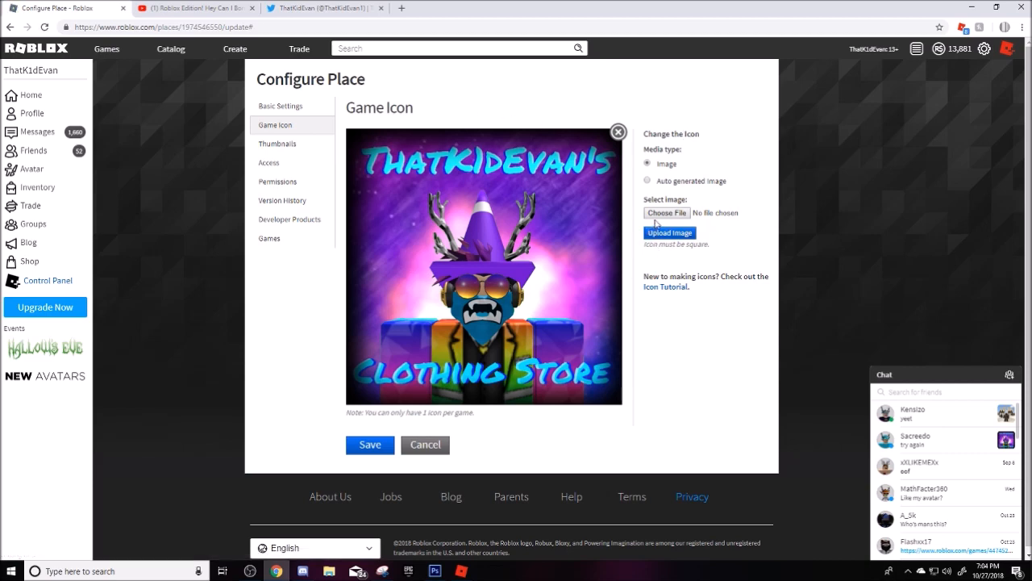
mouse_move(665, 287)
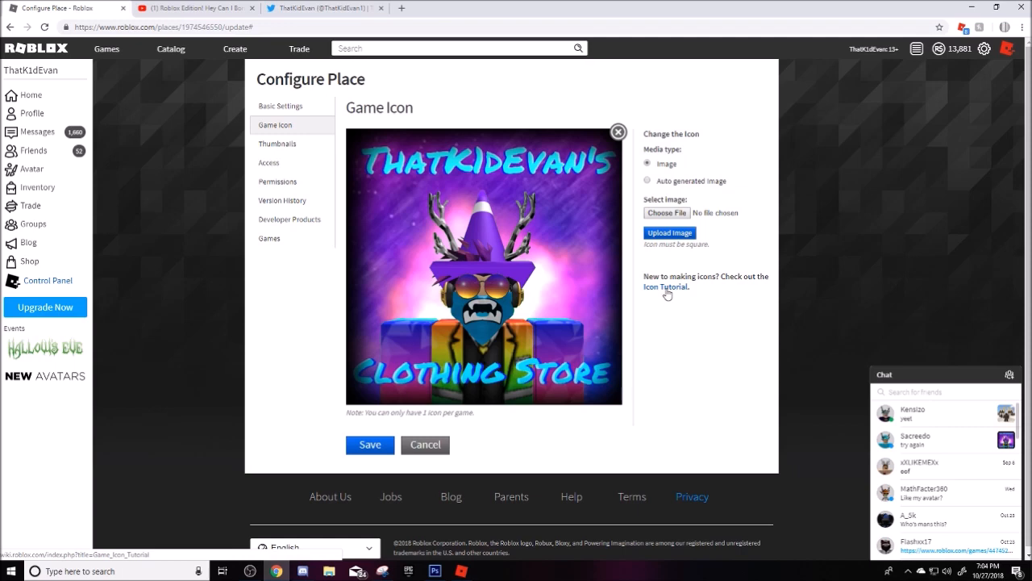
click(665, 287)
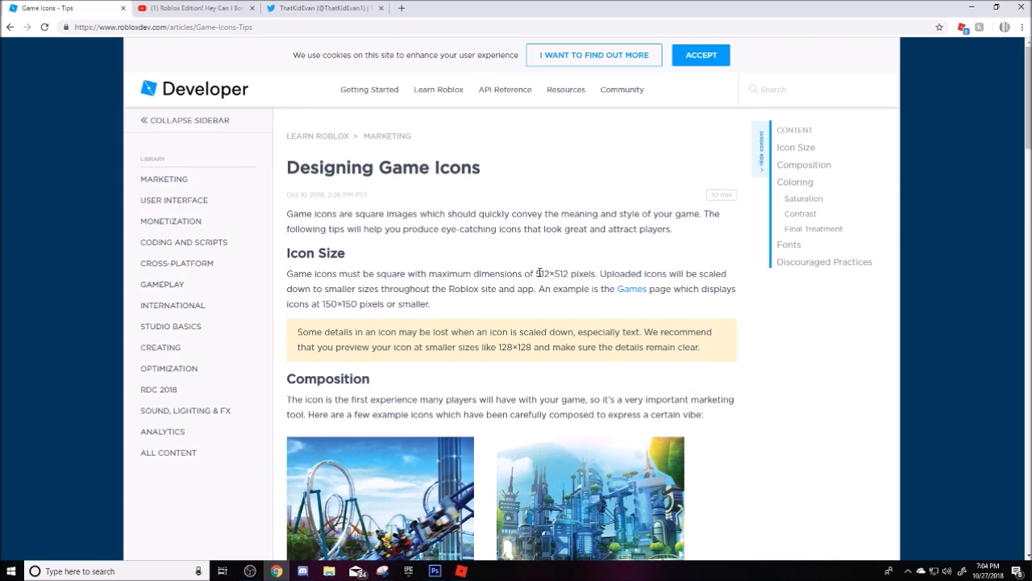
mouse_move(563, 277)
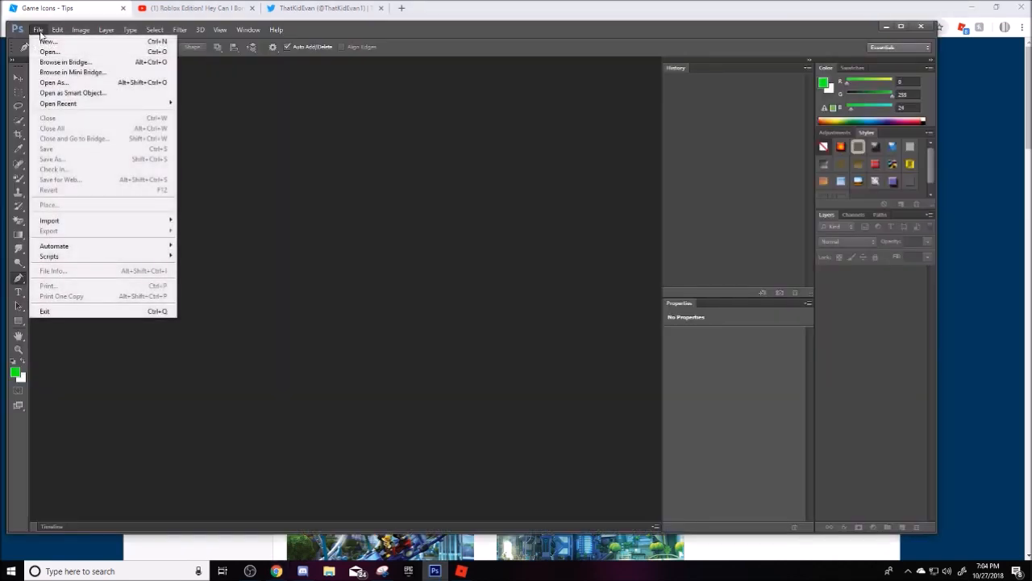
Make a new 512 × 512 pixel document and paste the copied avatar snip into it.
click(49, 42)
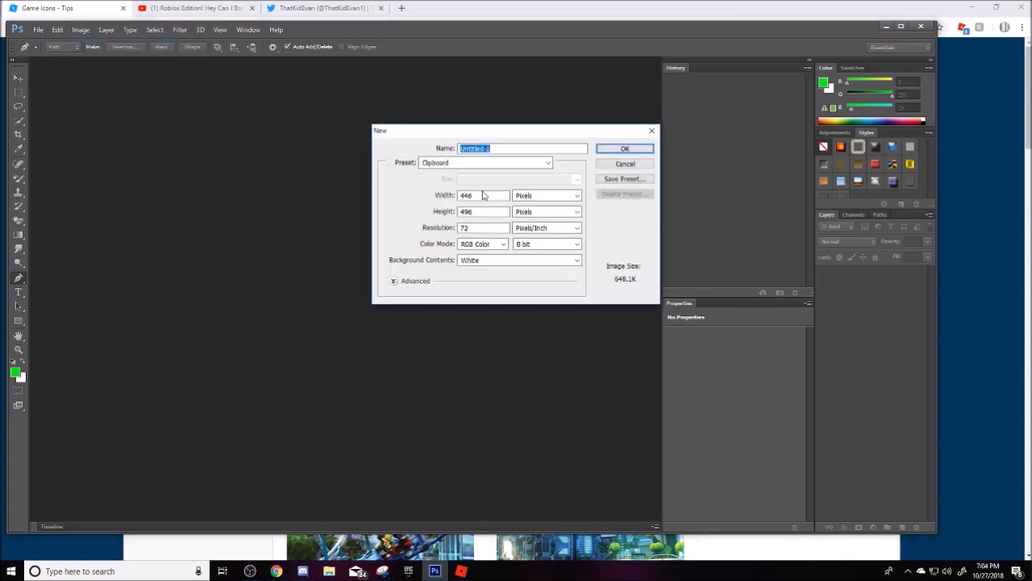
text(5)
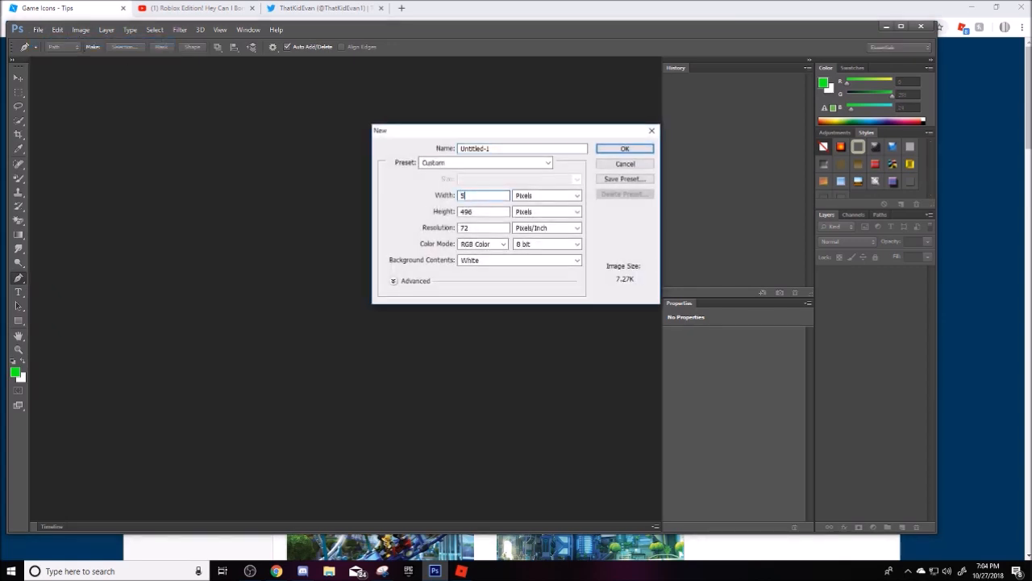
text(12)
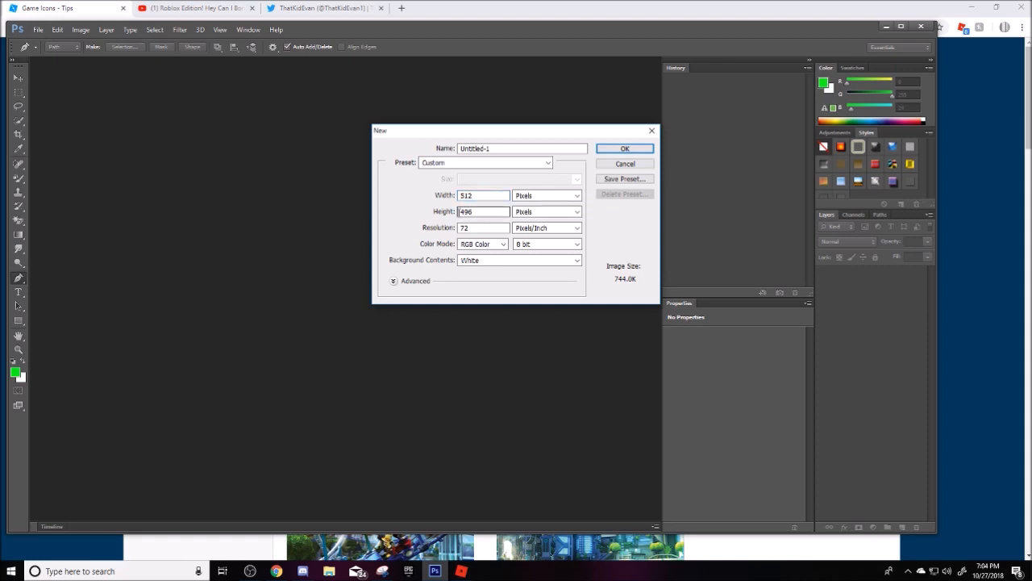
text(512)
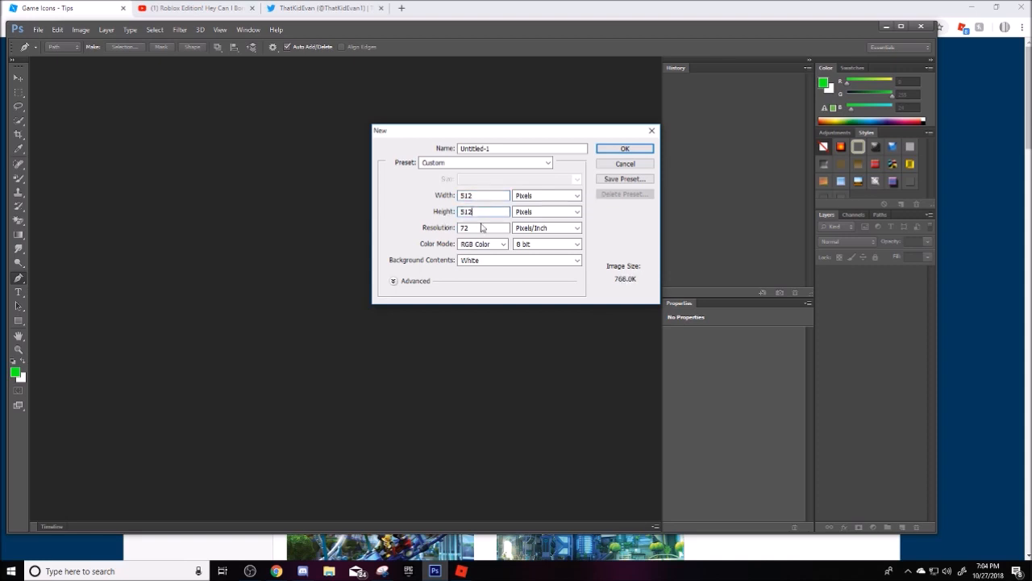
click(624, 148)
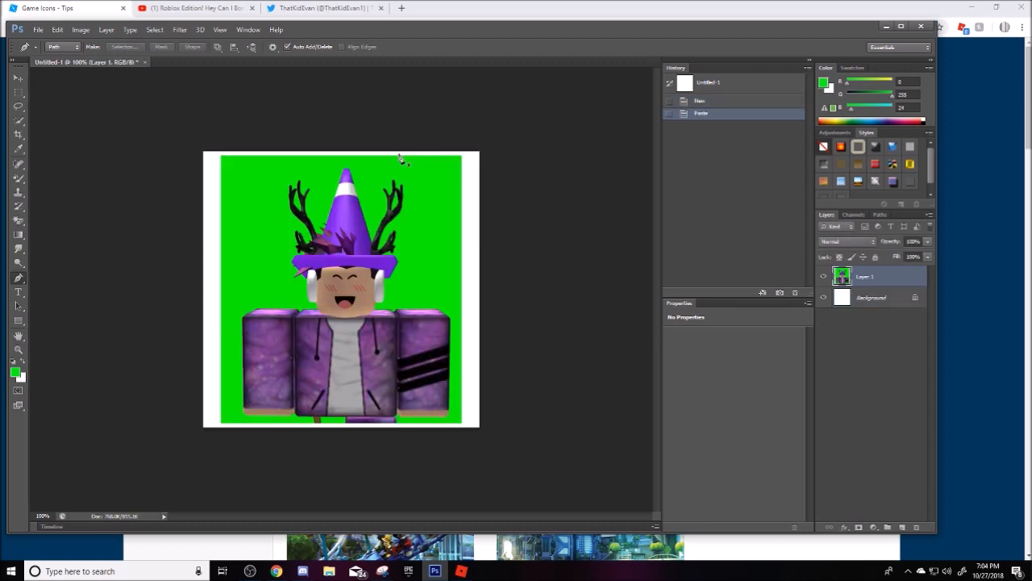
click(382, 571)
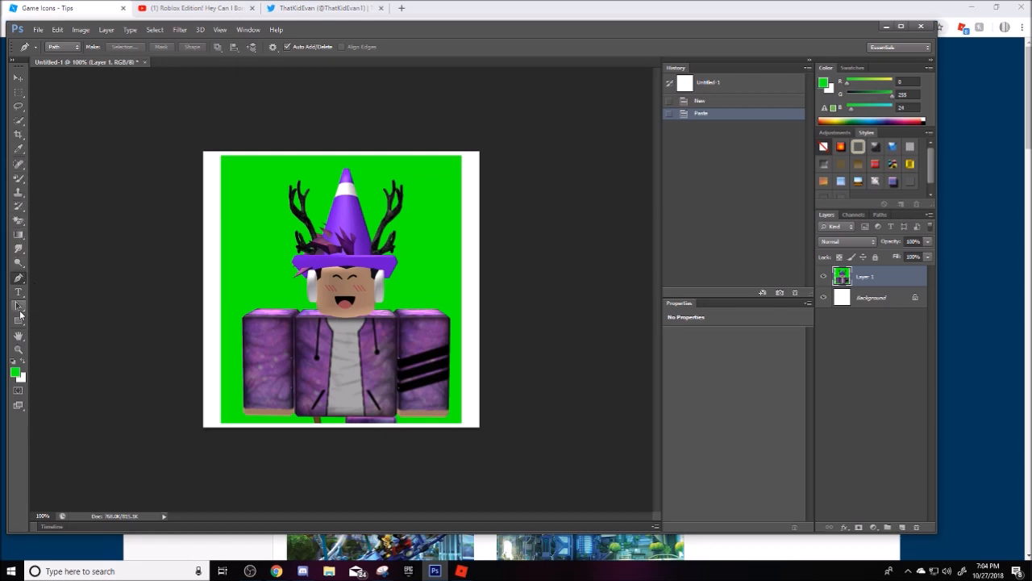
mouse_move(17, 225)
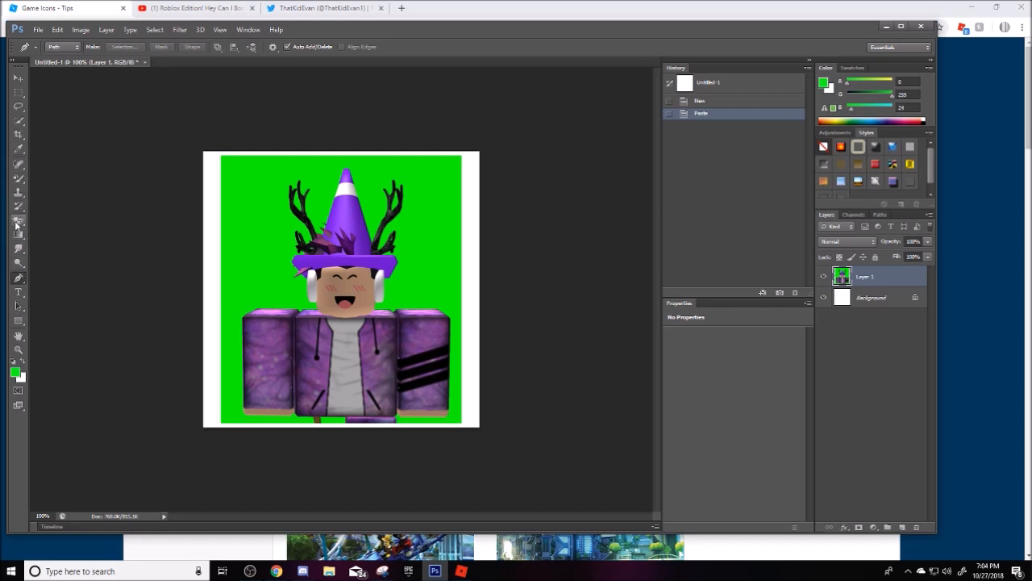
Magic-erase the green background and the leftover green inside the antlers.
click(17, 220)
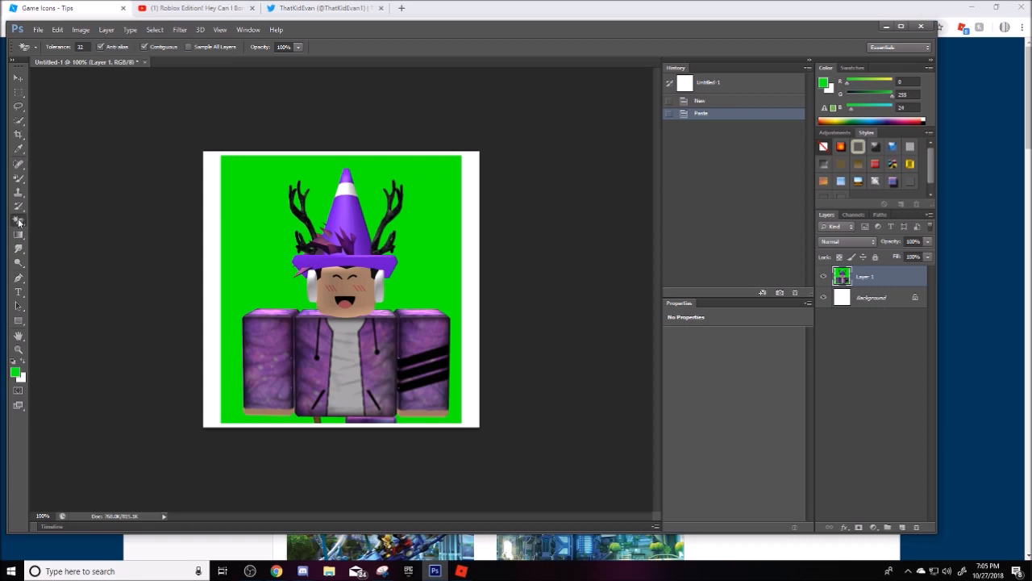
mouse_move(274, 262)
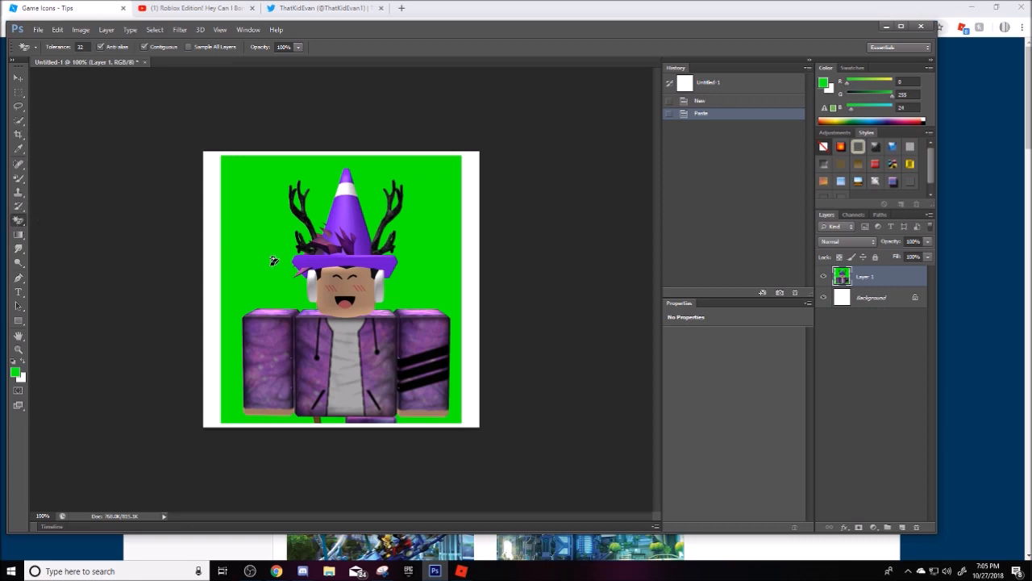
click(274, 258)
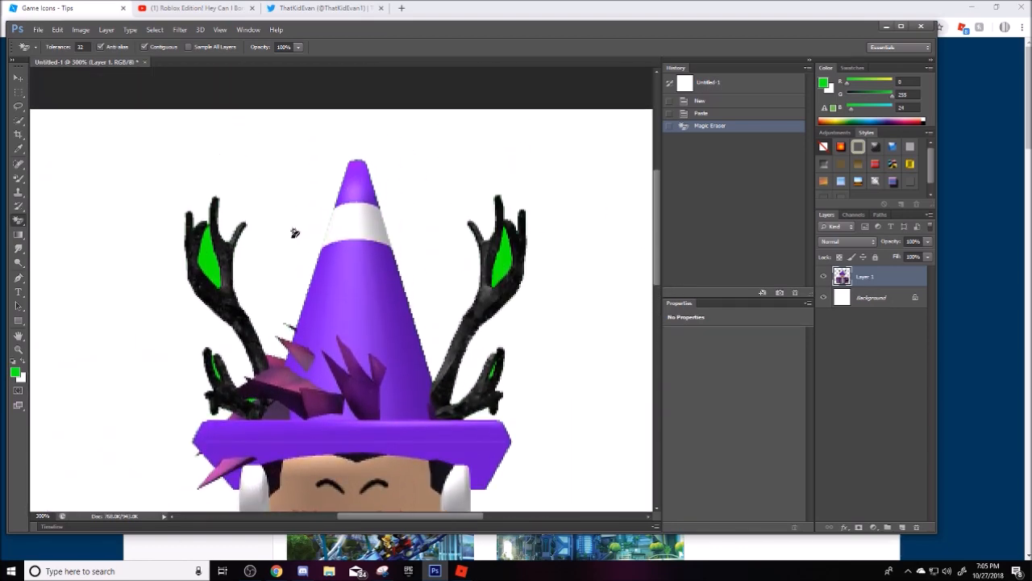
click(503, 261)
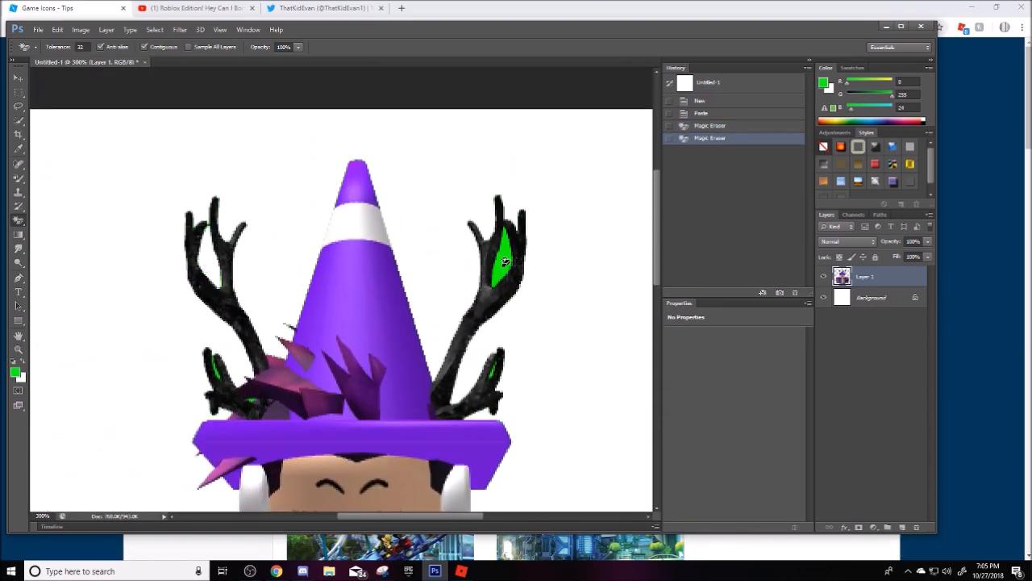
click(504, 259)
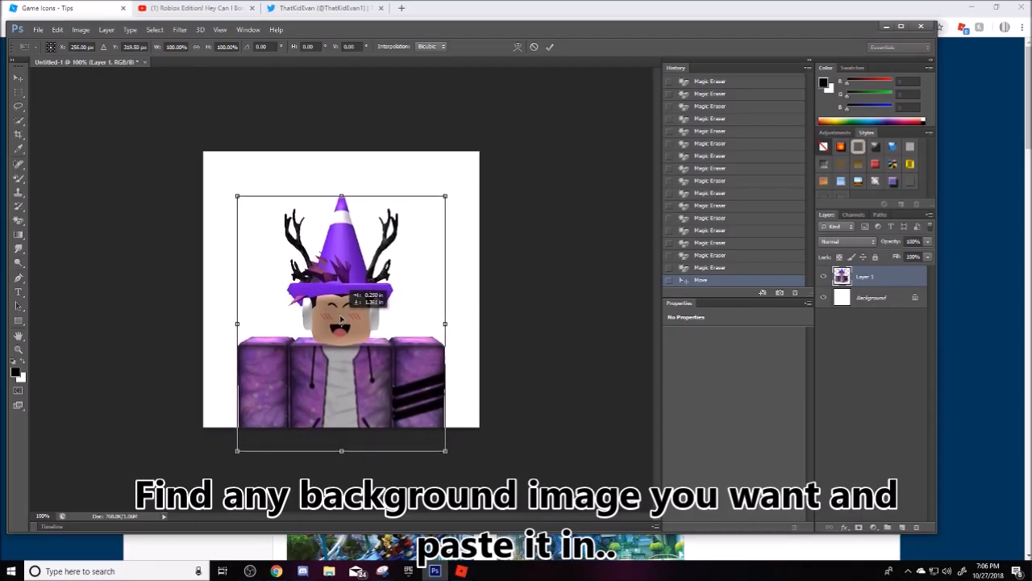
Place the purple polygon background behind the avatar and bring up Layer 1's Layer Style.
text(Purple Ba)
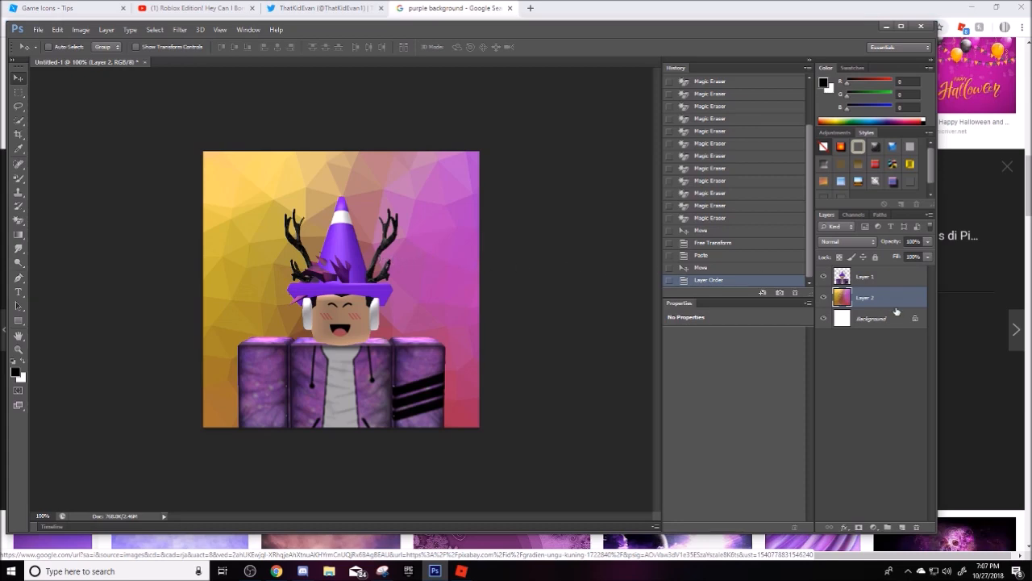
click(865, 276)
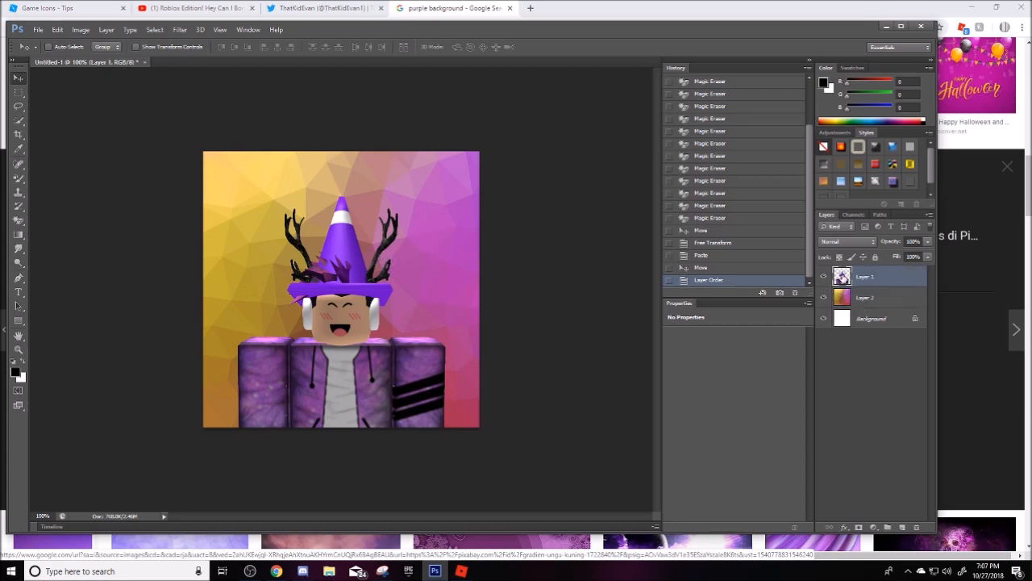
double_click(863, 277)
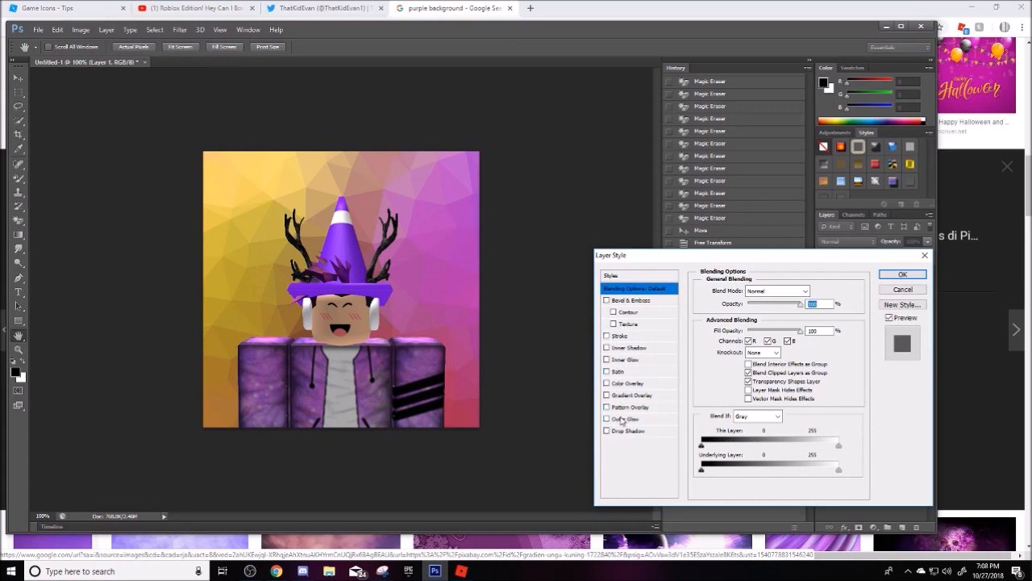
Enable Outer Glow with a pink colour and apply it to the character layer.
click(626, 420)
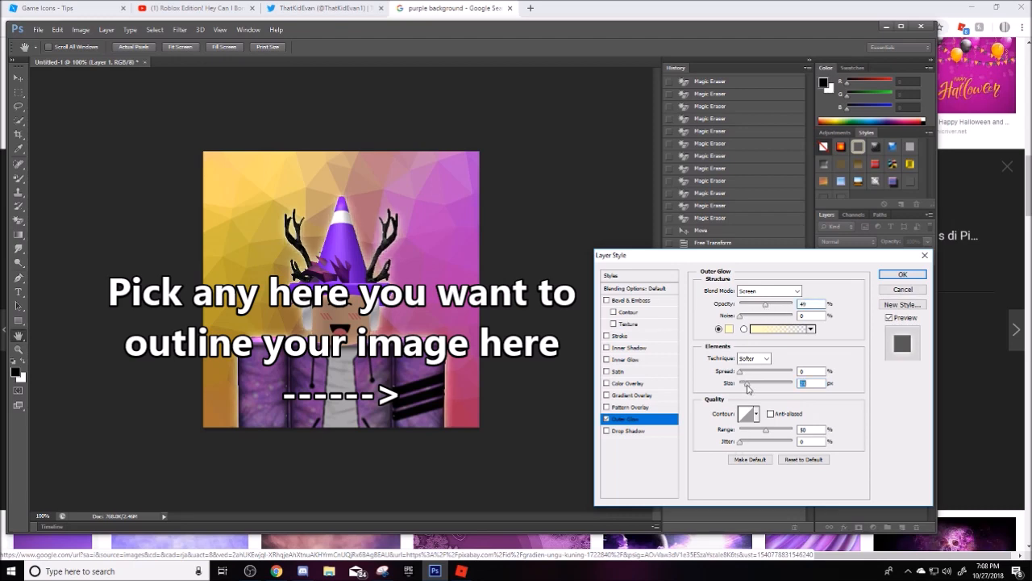
click(729, 329)
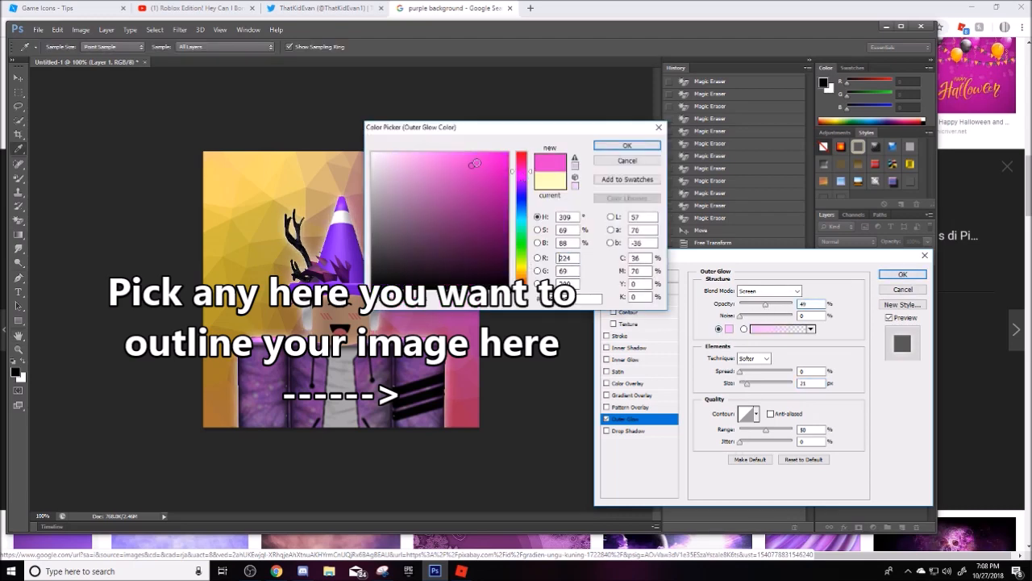
click(626, 145)
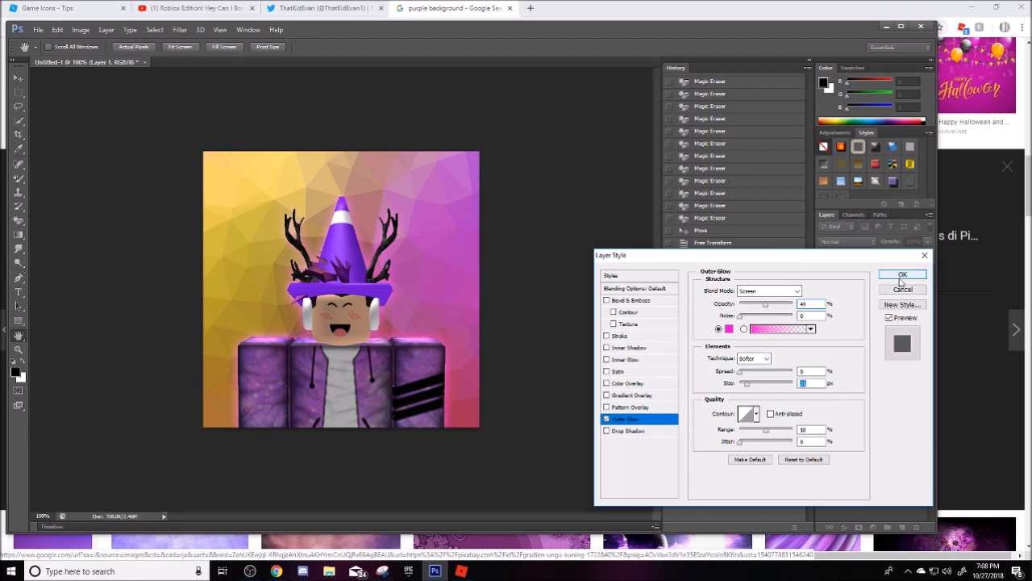
click(903, 274)
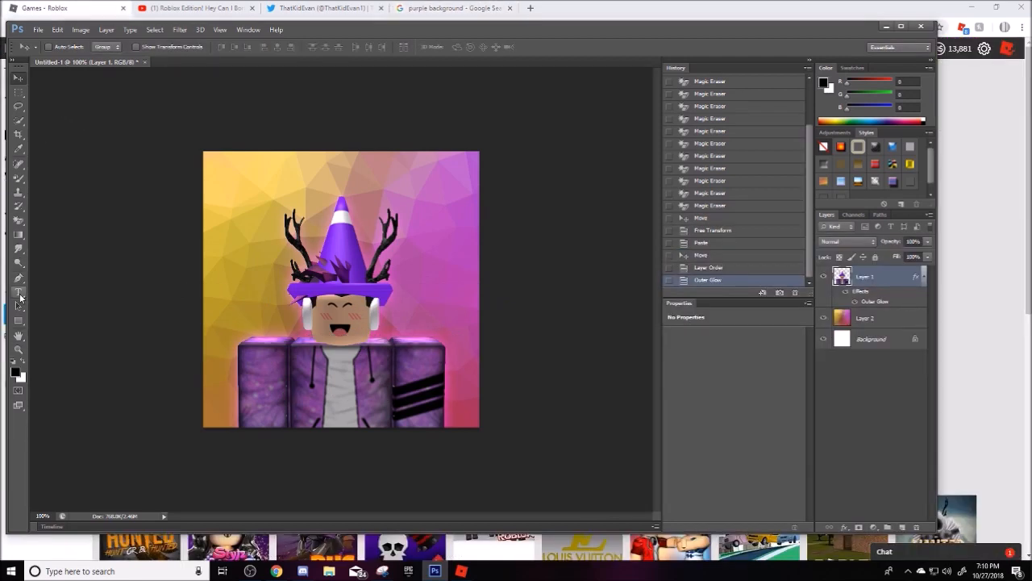
Start a text box at the top of the canvas with the Horizontal Type Tool and set its options.
click(18, 290)
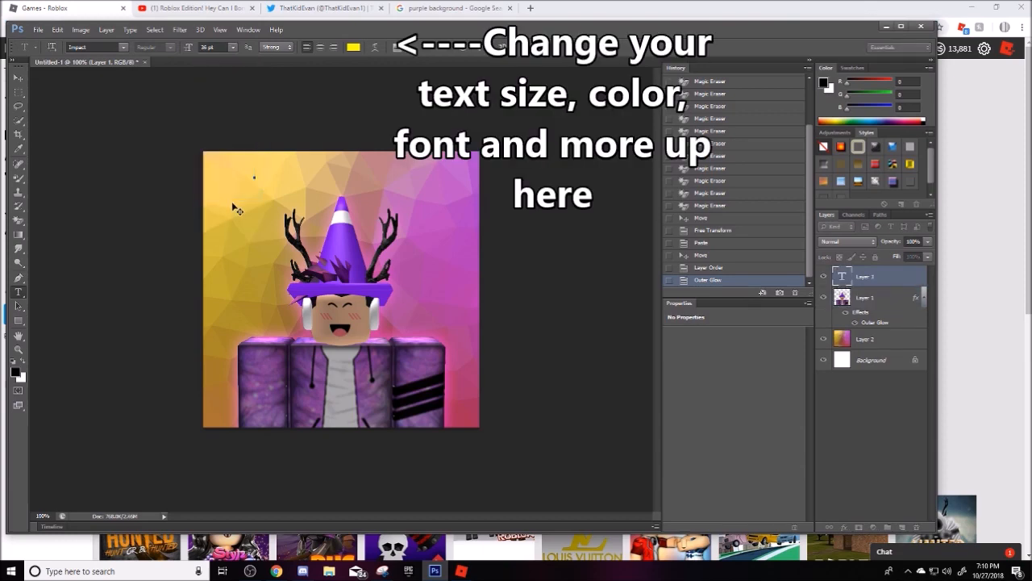
click(122, 47)
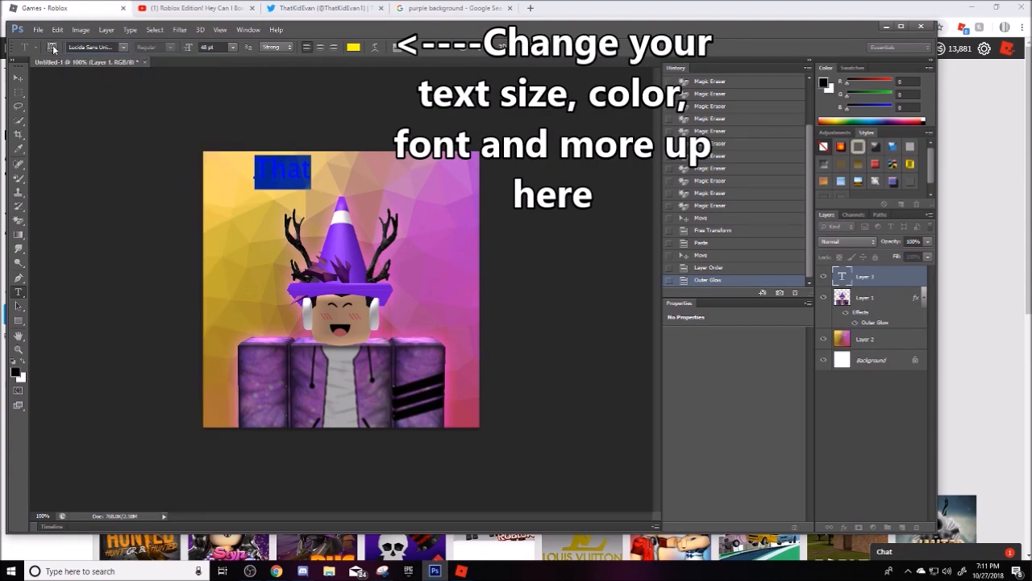
click(94, 47)
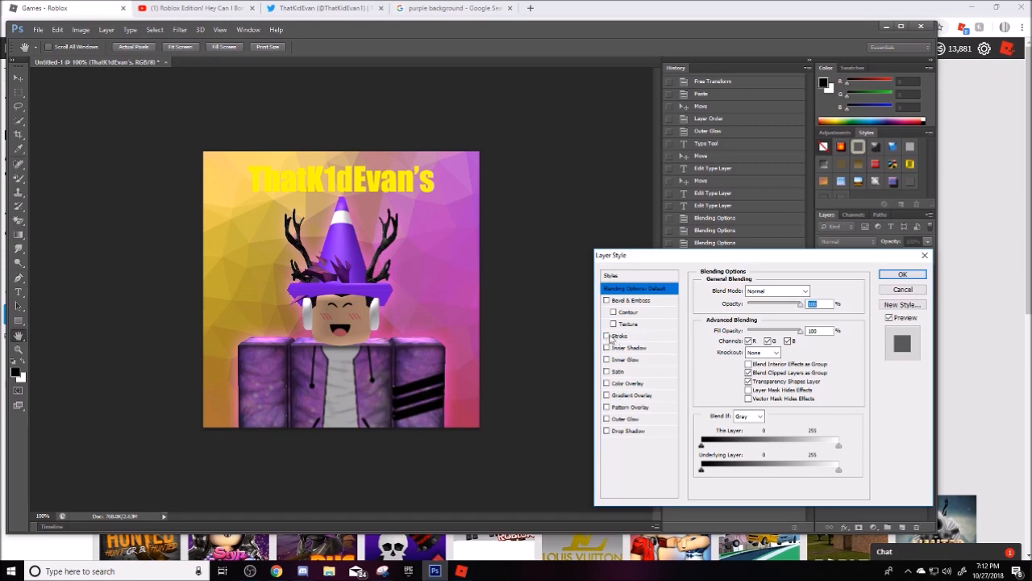
Enable a black Stroke outline on the title and adjust its knockout settings.
click(606, 336)
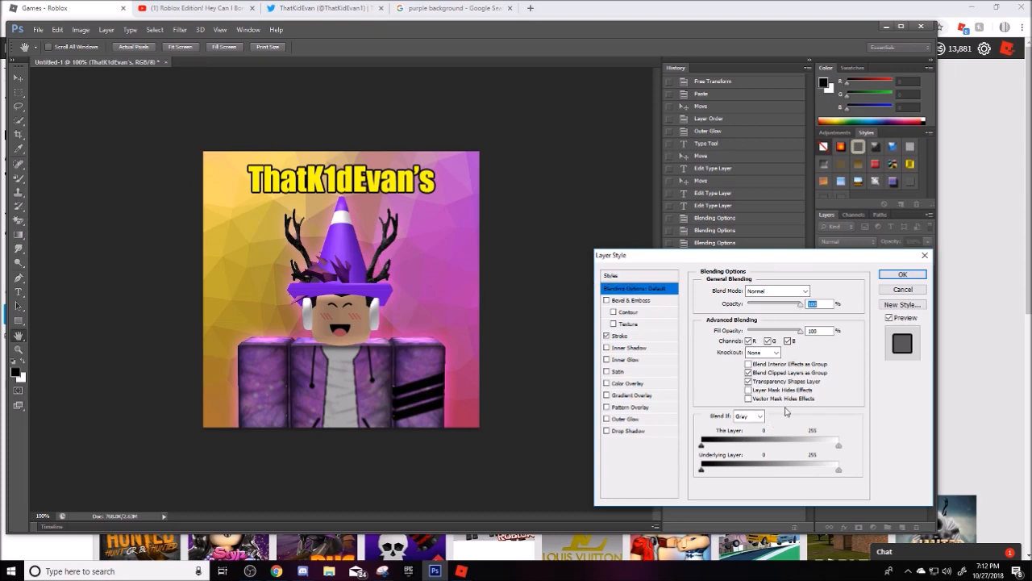
click(761, 351)
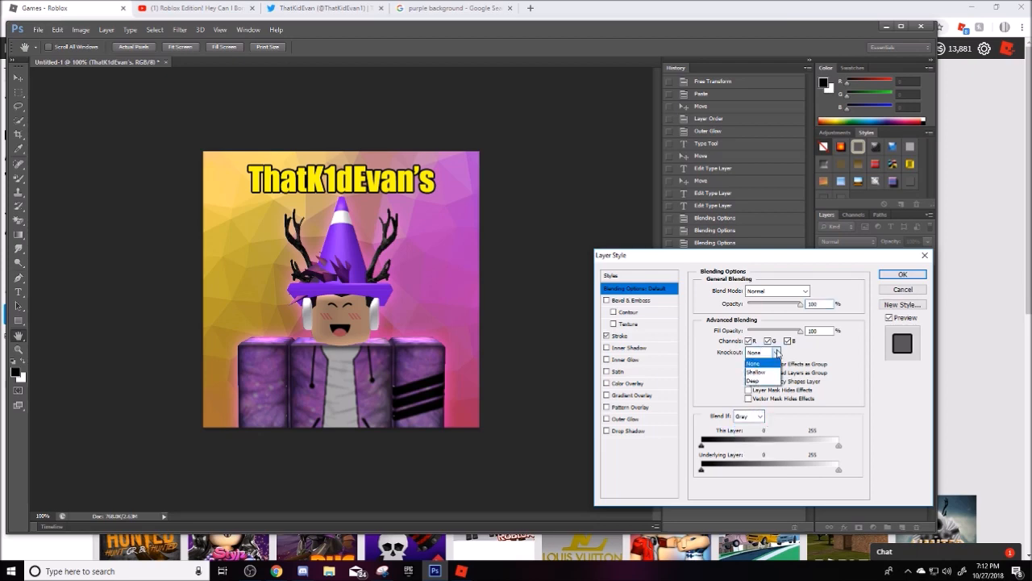
click(618, 336)
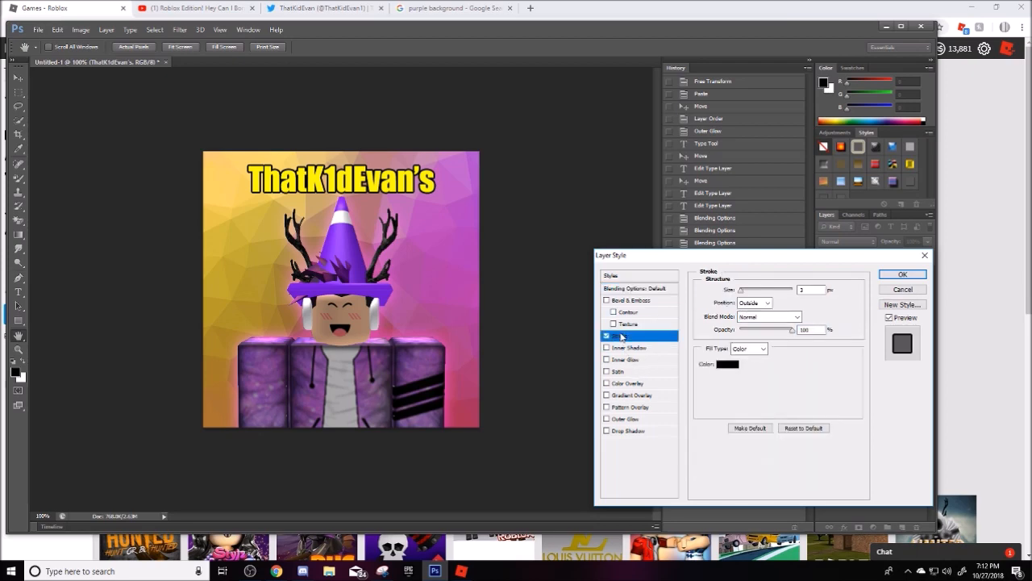
click(749, 348)
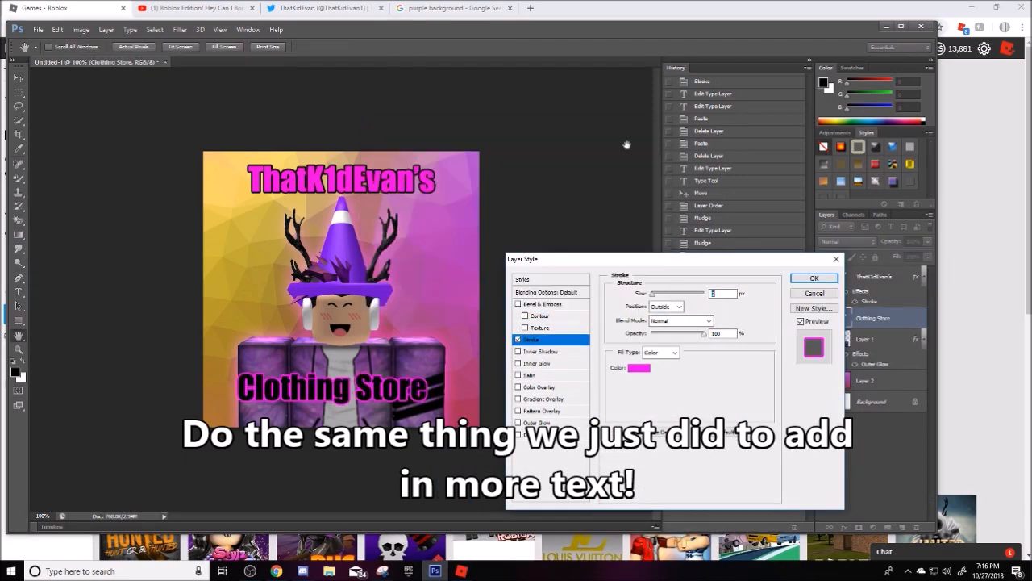
Confirm the caption's outline, select the background layer and turn the traced path into a selection.
click(813, 277)
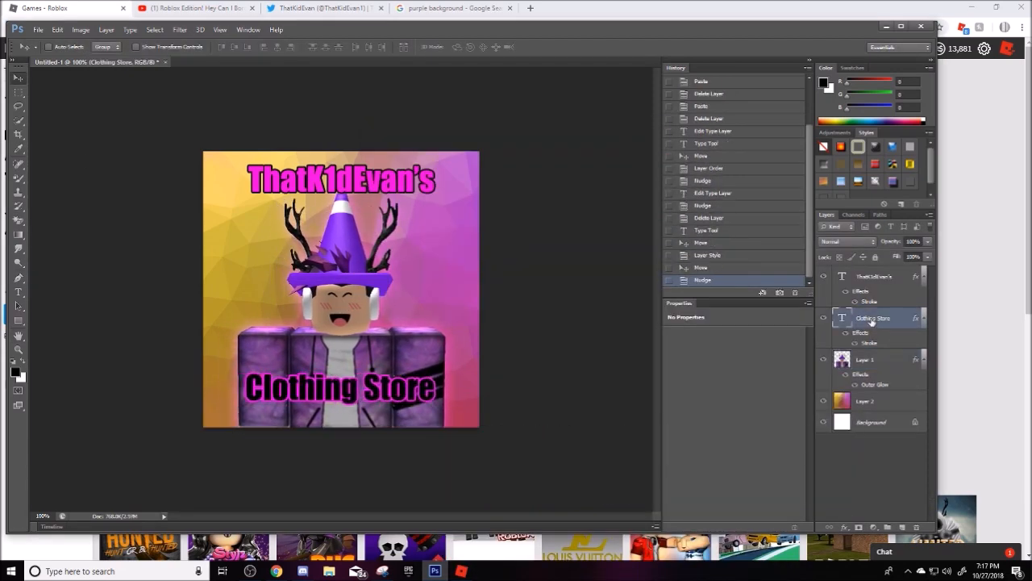
click(19, 277)
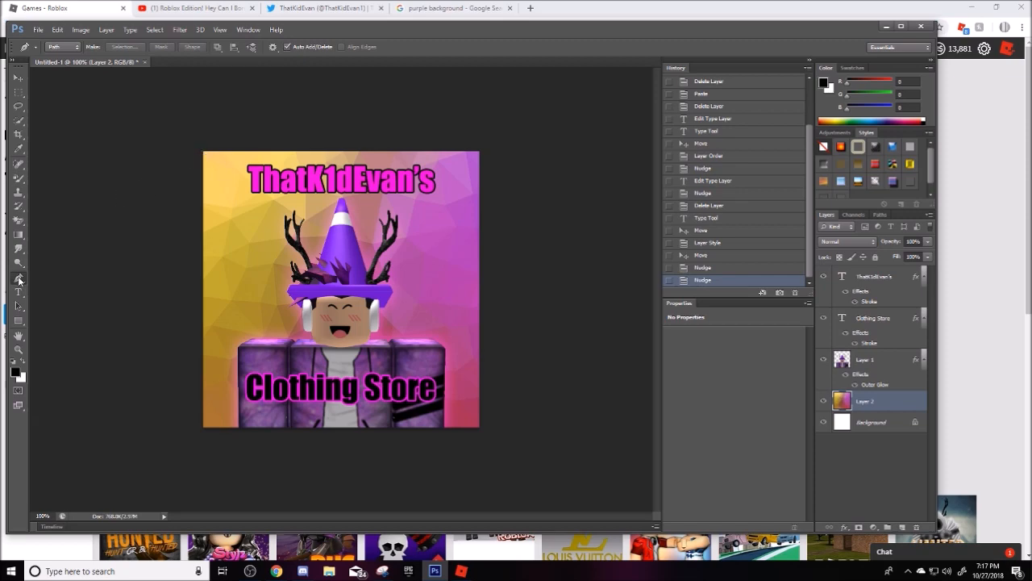
mouse_move(207, 158)
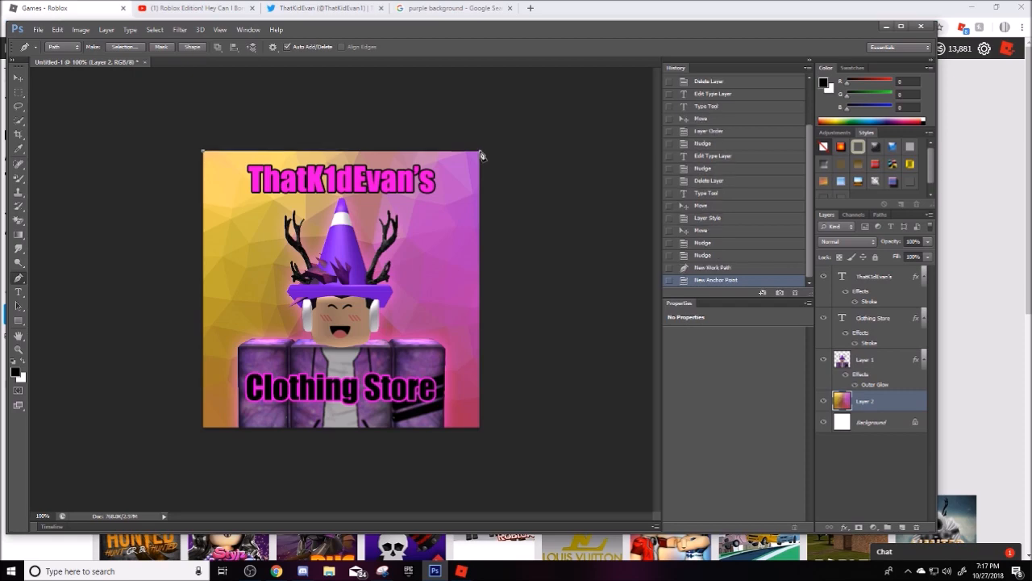
mouse_move(481, 432)
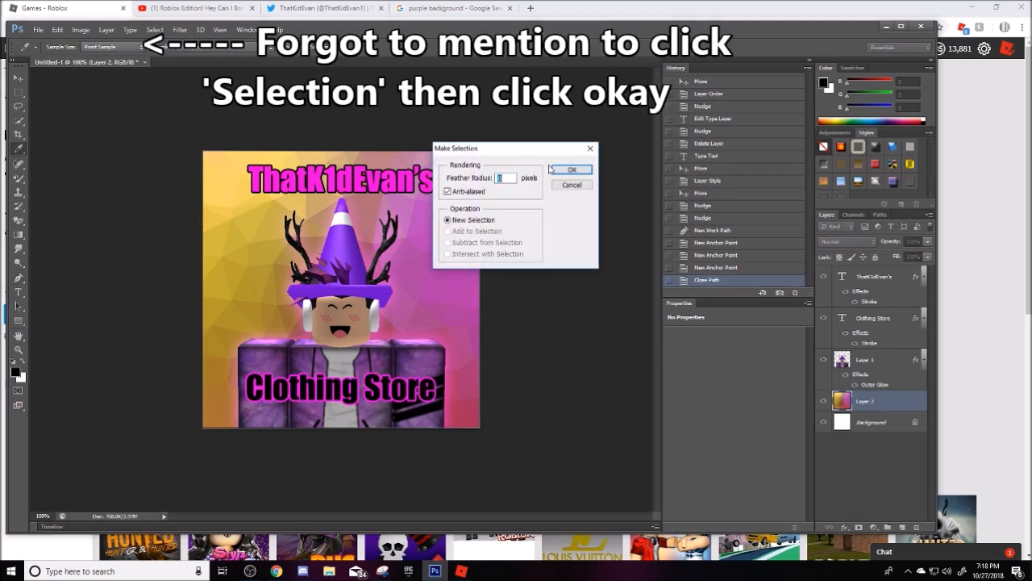
click(571, 169)
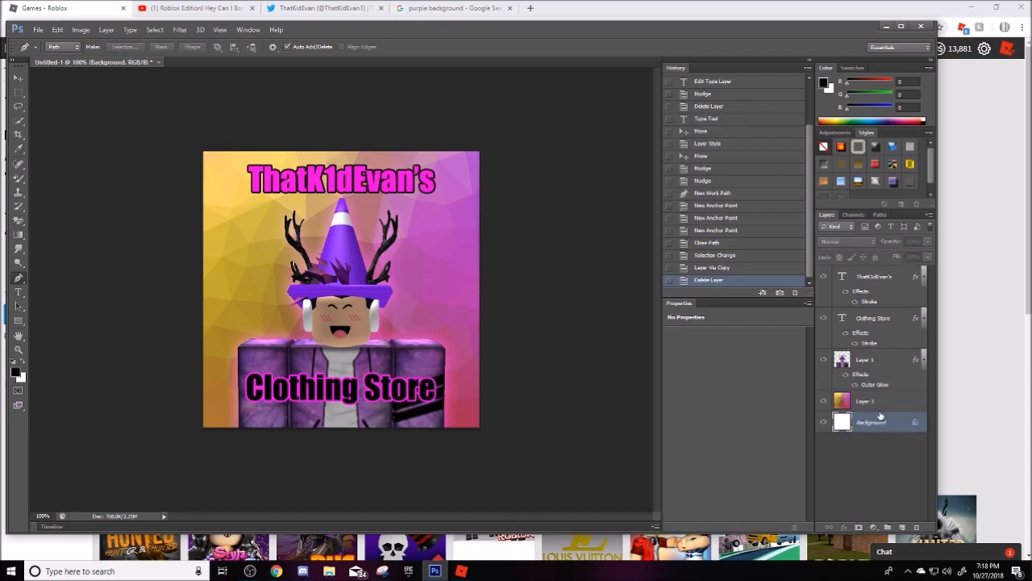
Give the copied background layer a thicker Stroke outline and try gradient presets for its fill.
double_click(865, 401)
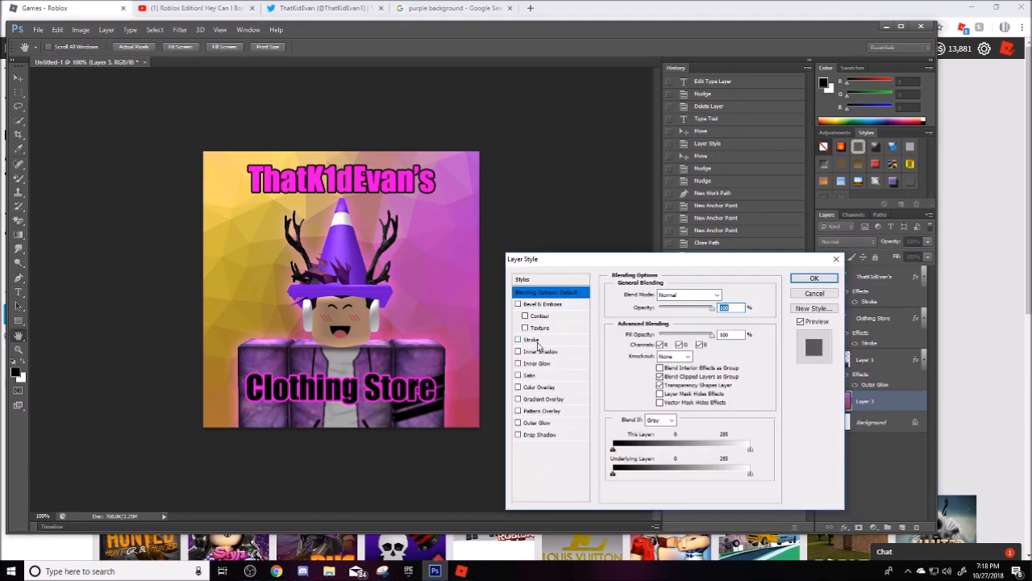
click(533, 339)
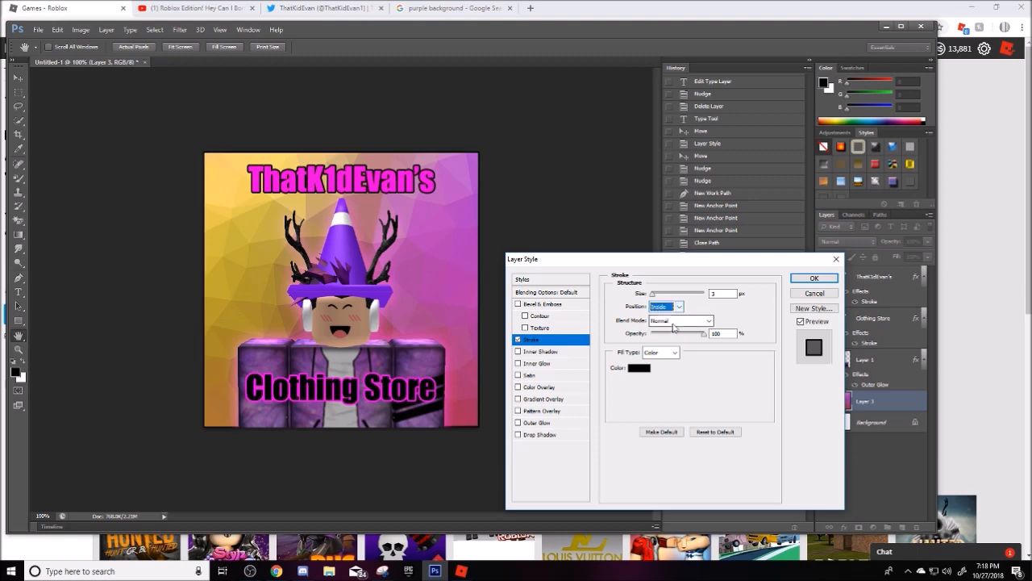
drag(674, 294, 690, 293)
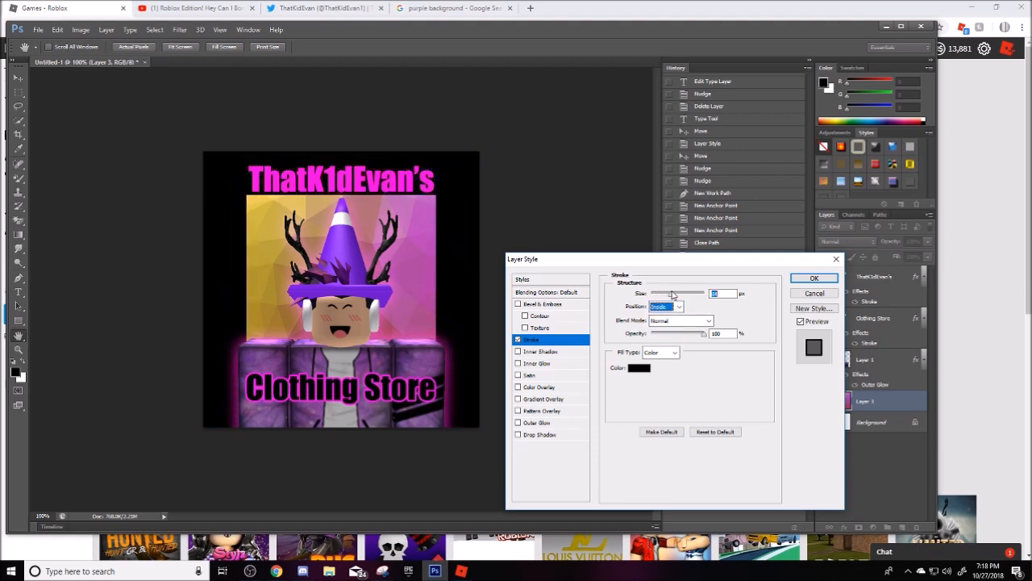
click(660, 352)
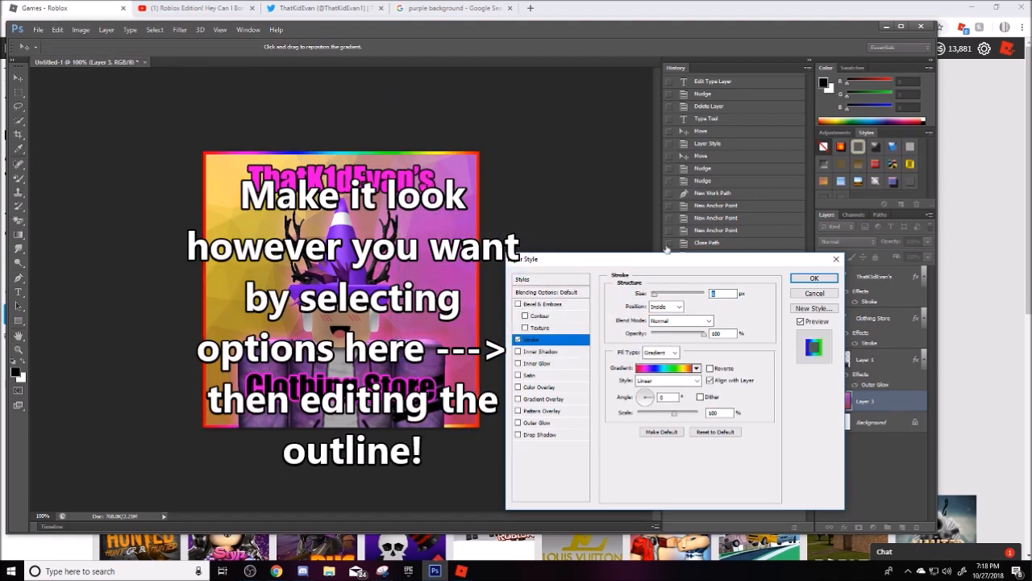
click(697, 368)
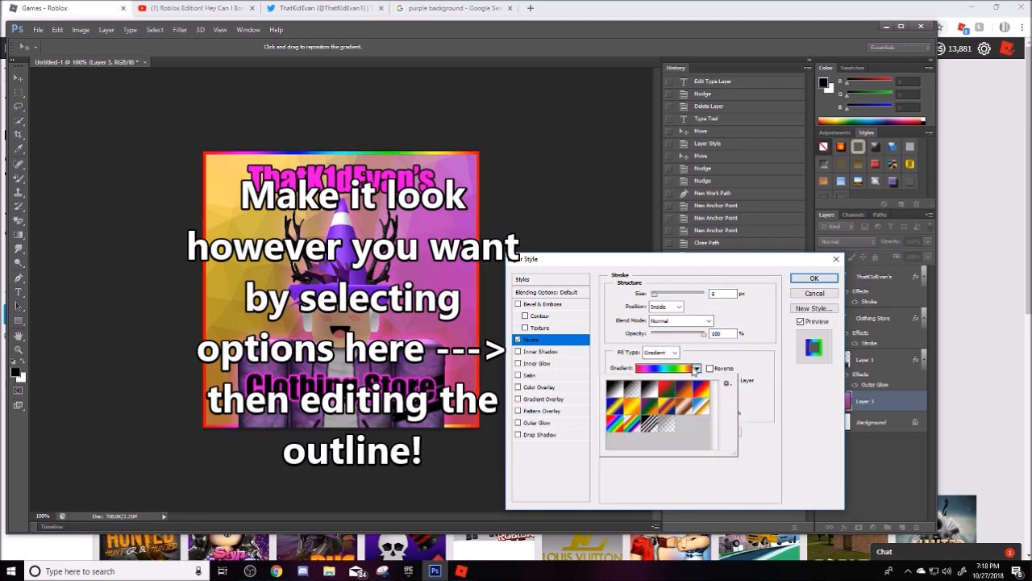
click(674, 352)
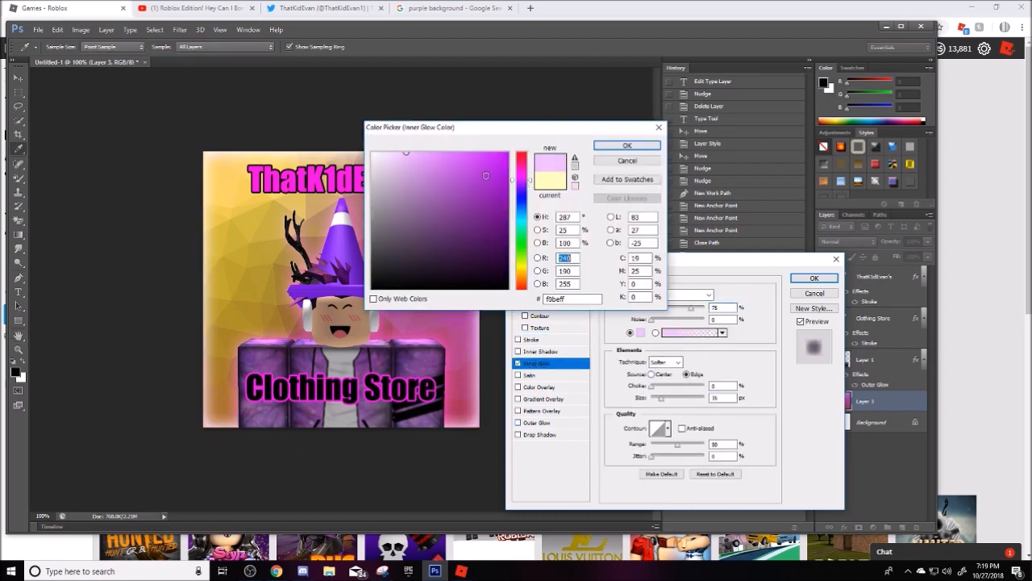
Settle on a pink Inner Glow colour and apply the glowing border to the icon.
click(626, 146)
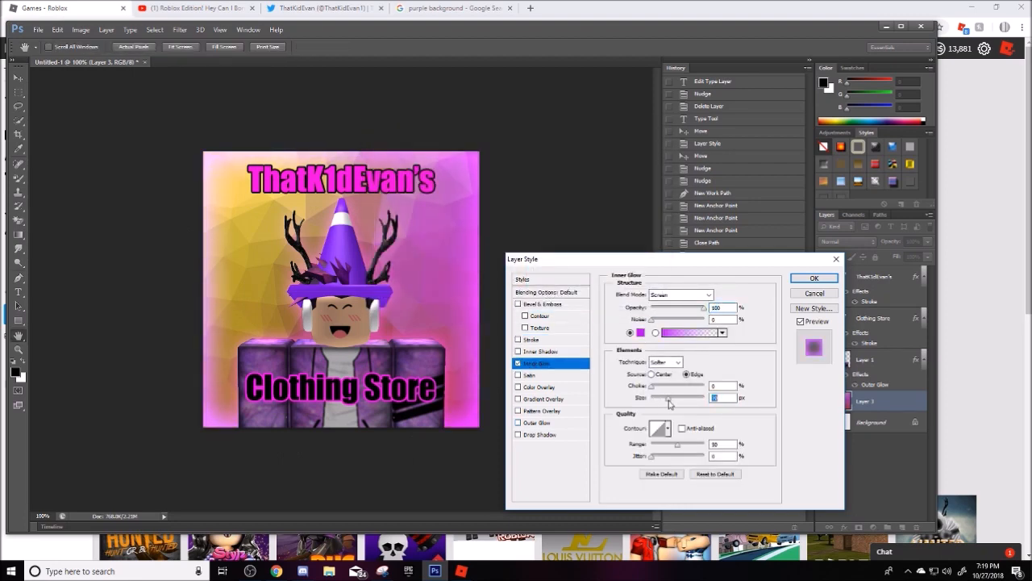
click(813, 278)
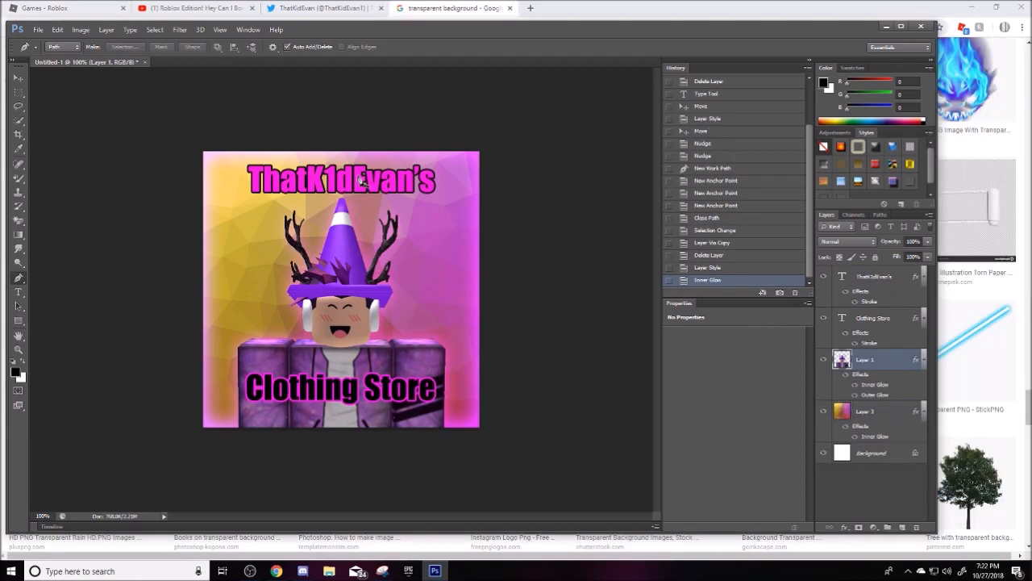
Start Save As and browse to the Pictures > GFX folder as the save location.
click(37, 29)
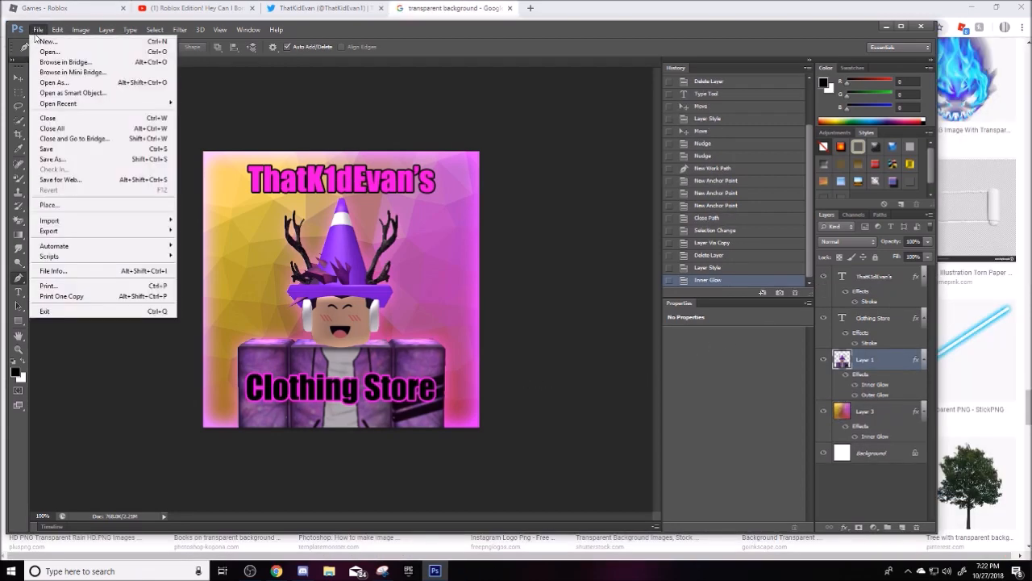
click(52, 160)
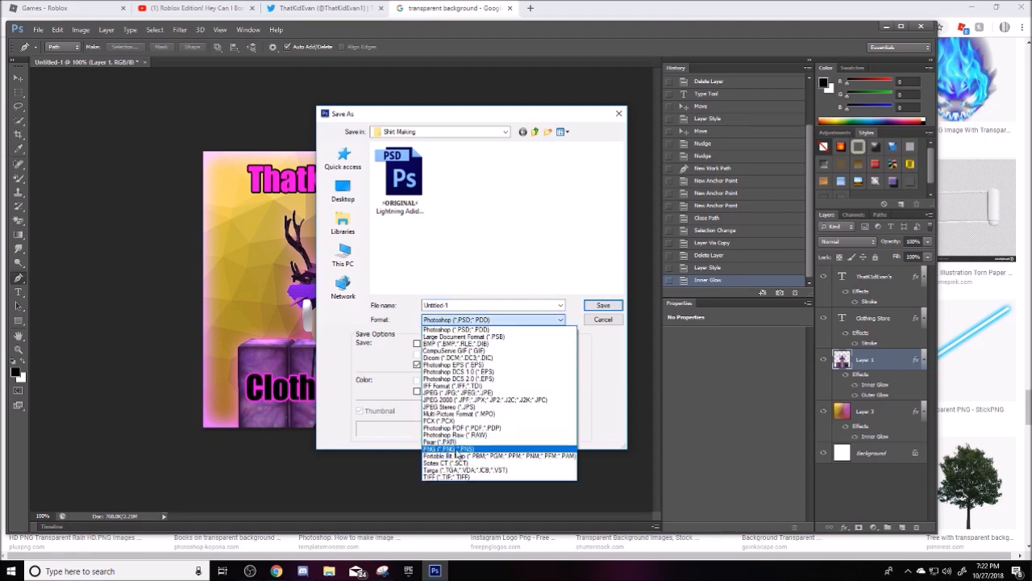
click(448, 449)
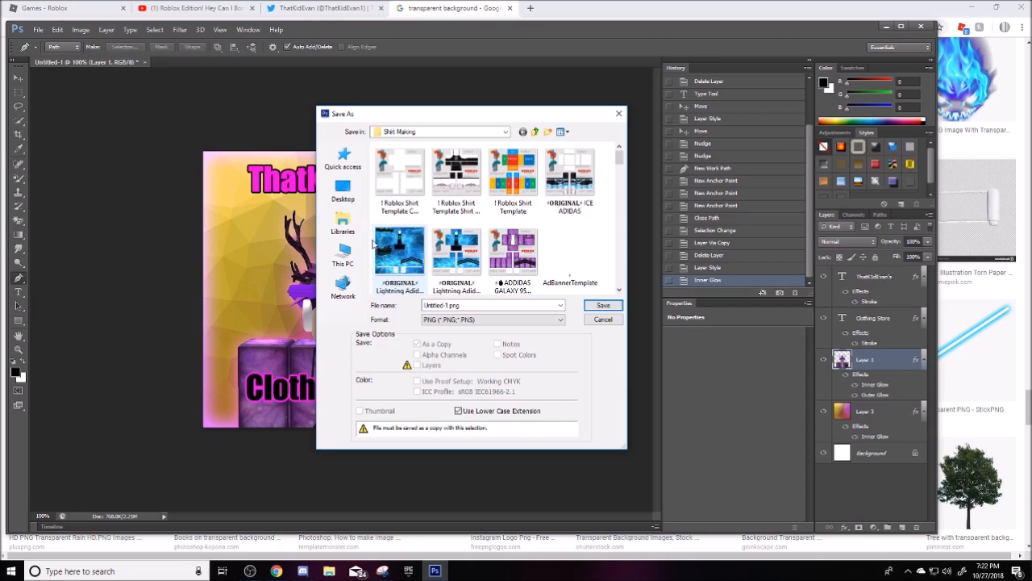
click(507, 132)
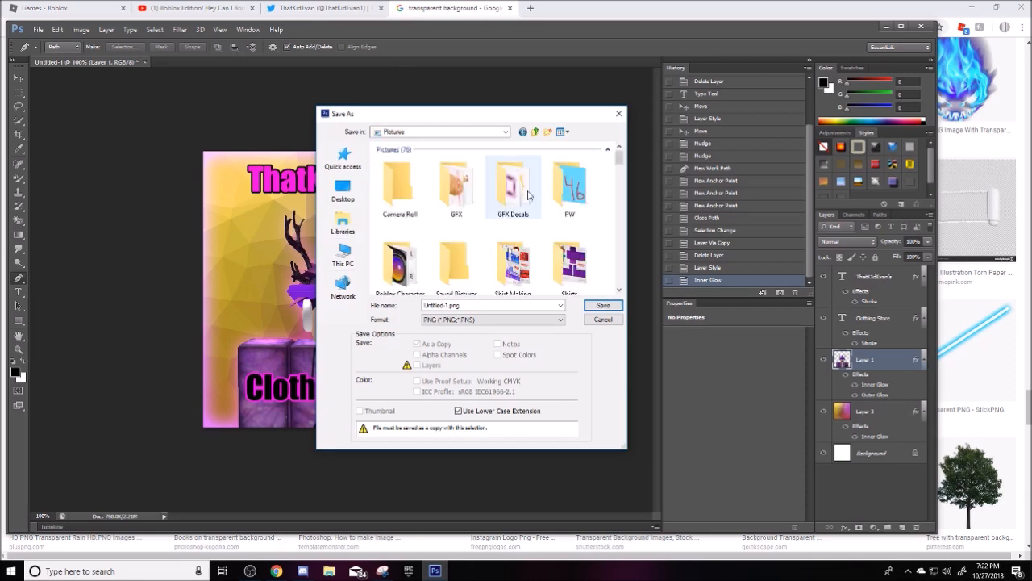
double_click(457, 180)
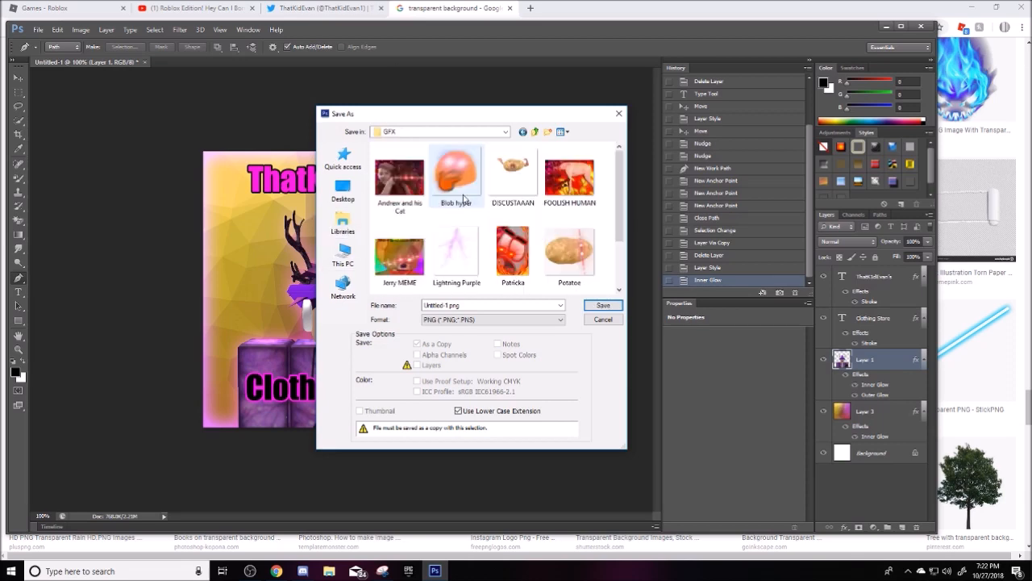
scroll(down, 3)
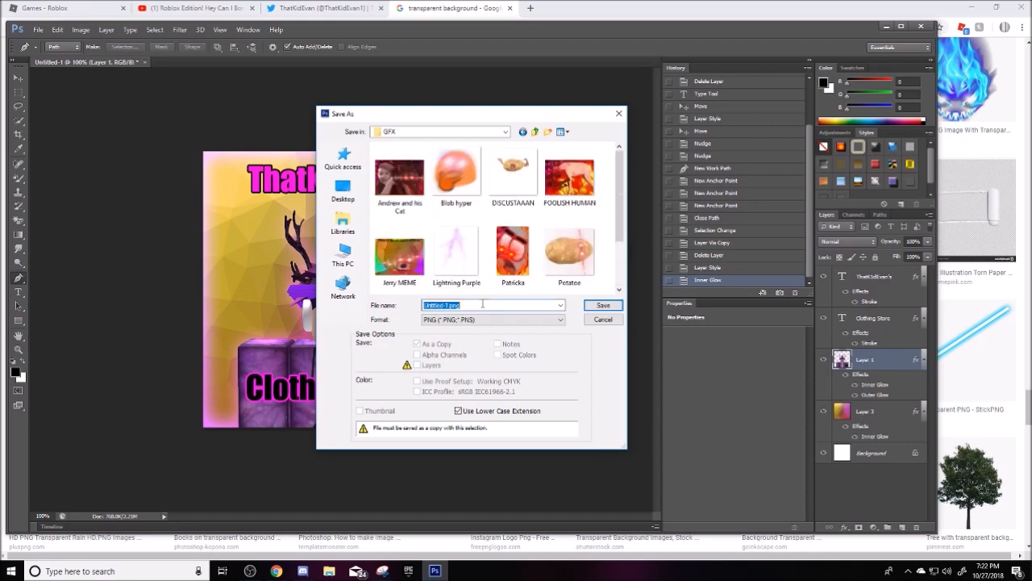
Save the icon as a PNG named 'Game thumbnail (icon)', accepting the PNG compression options.
click(492, 305)
text(Game thumbnail (Icon))
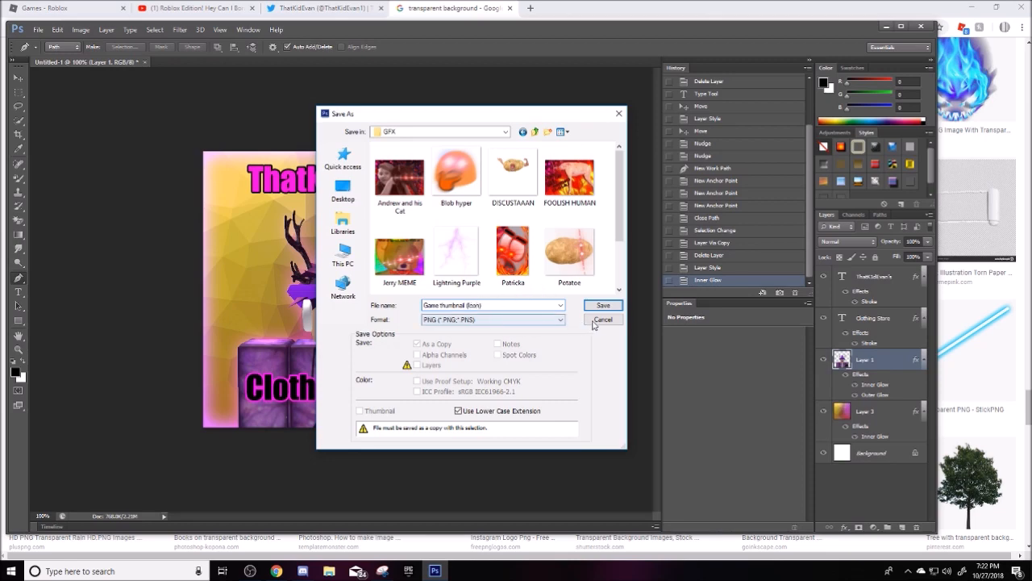
click(604, 304)
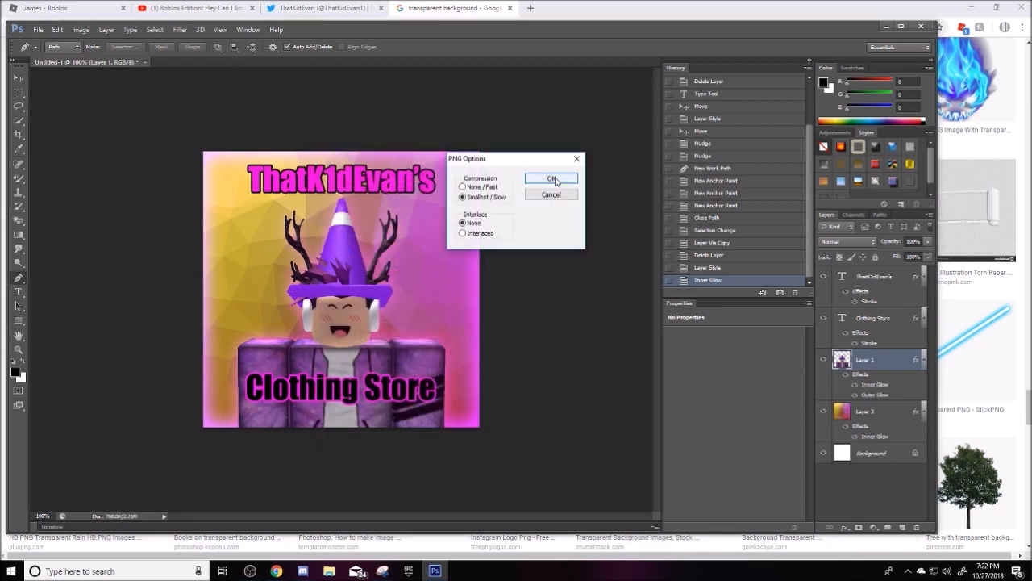
click(194, 8)
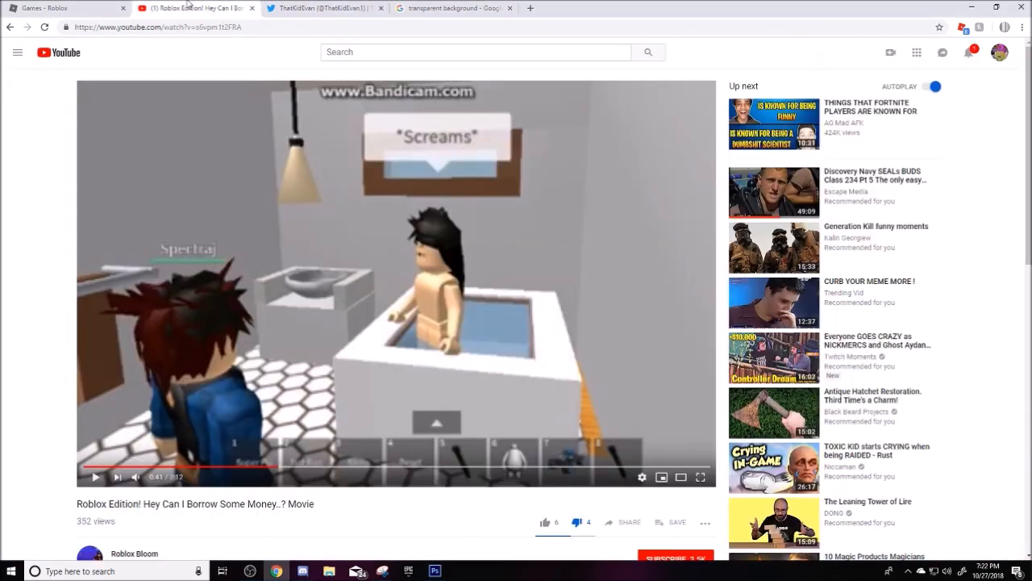
On the Roblox Create page, show the clothing group's games under Group Creations.
click(61, 8)
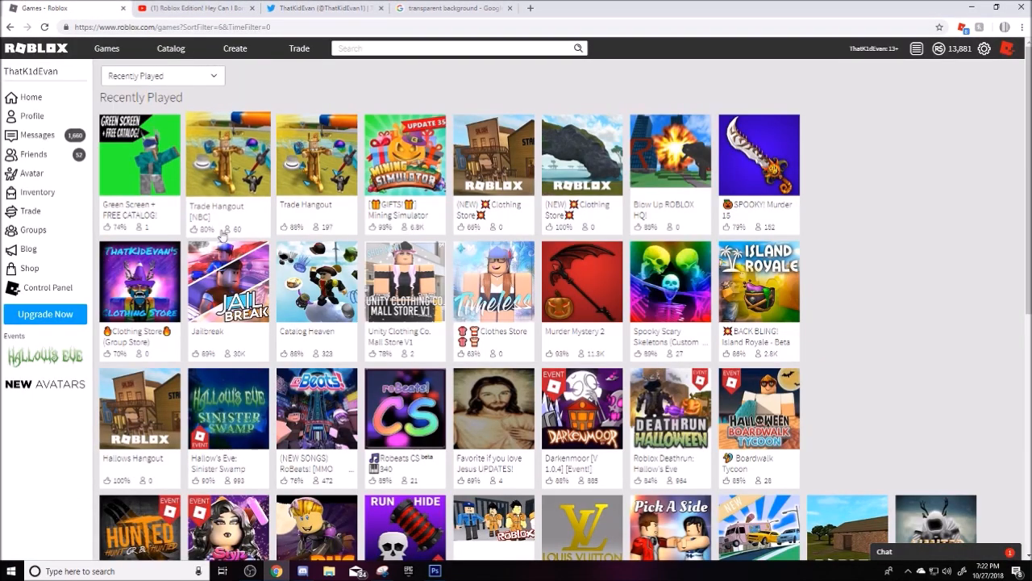
click(234, 48)
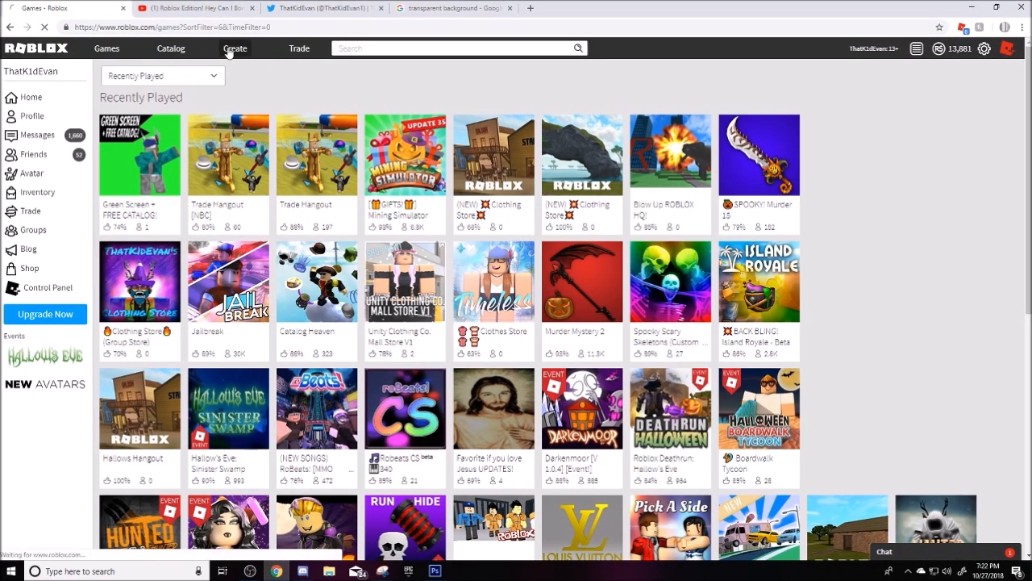
click(236, 48)
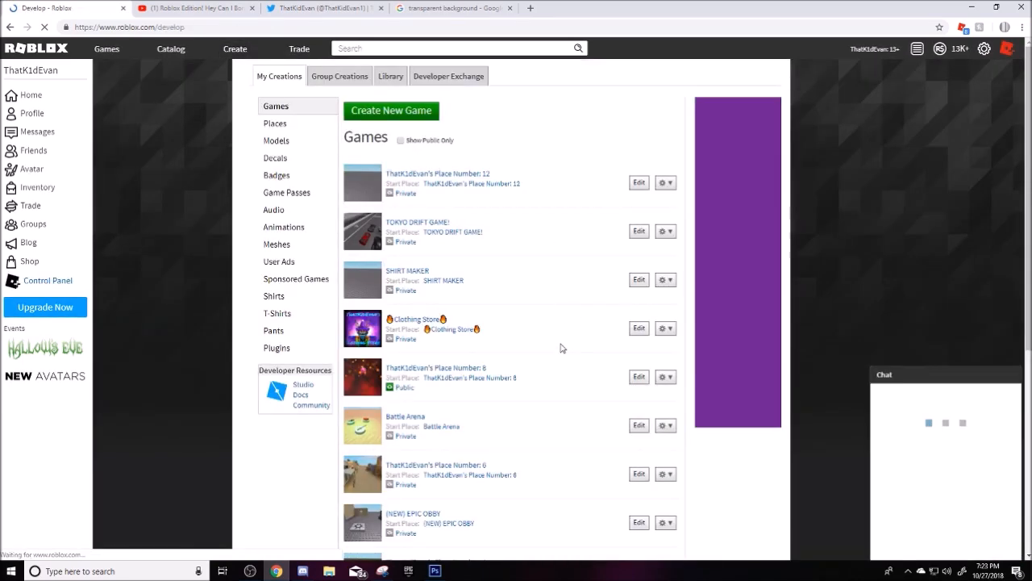
click(339, 76)
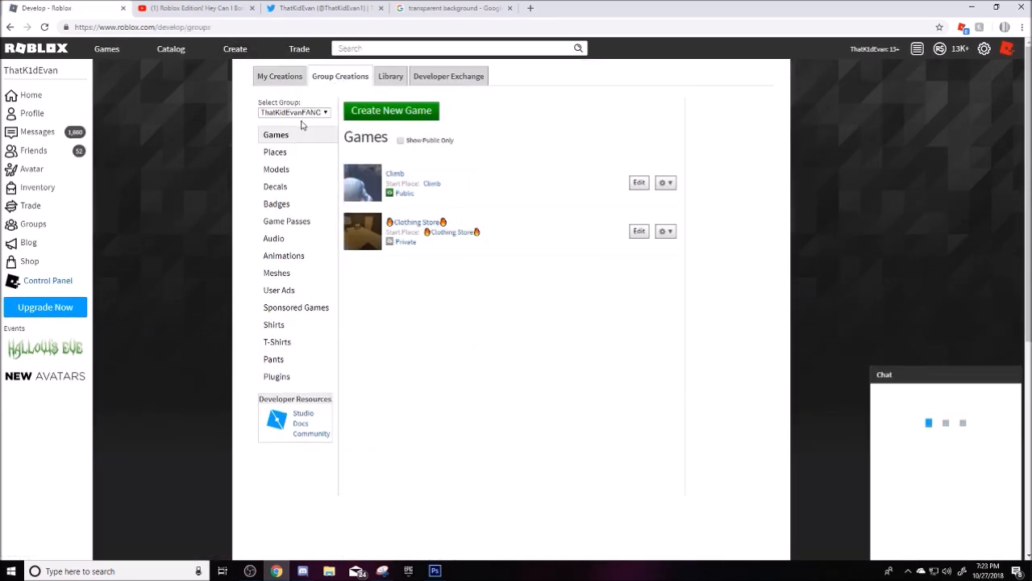
click(293, 113)
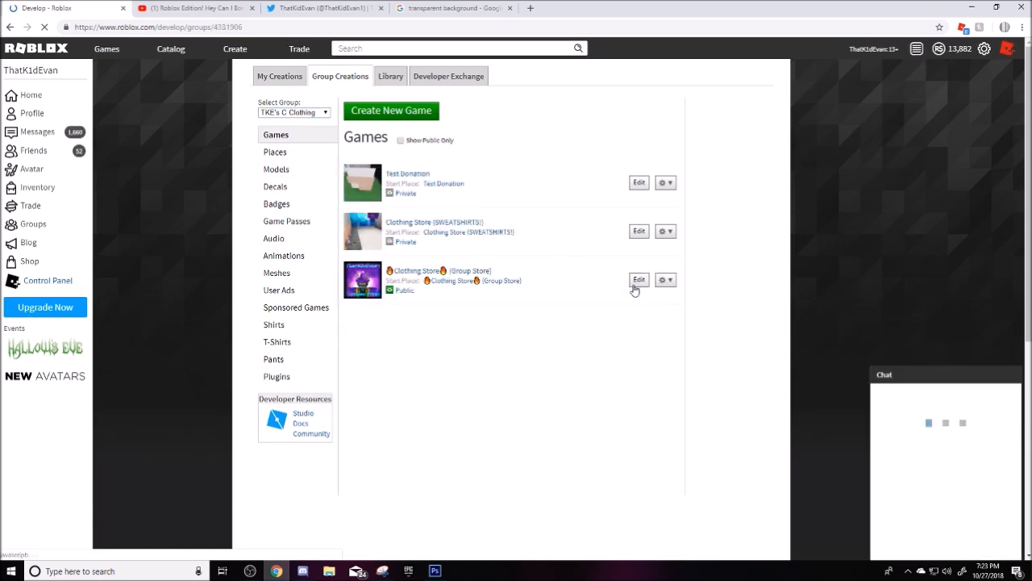
Choose Configure Start Place from the Clothing Store game's gear menu.
click(666, 281)
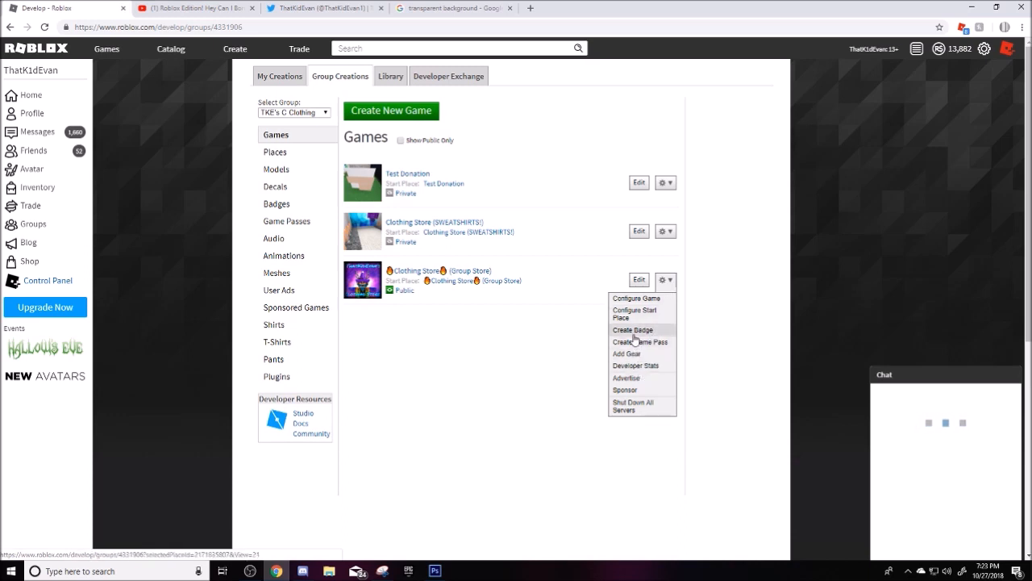
click(633, 329)
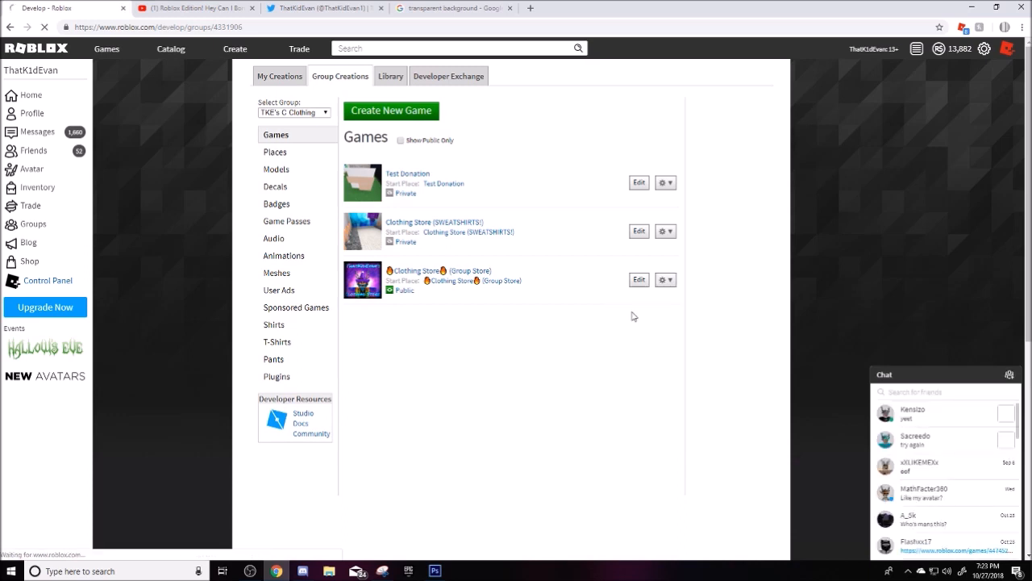
click(639, 279)
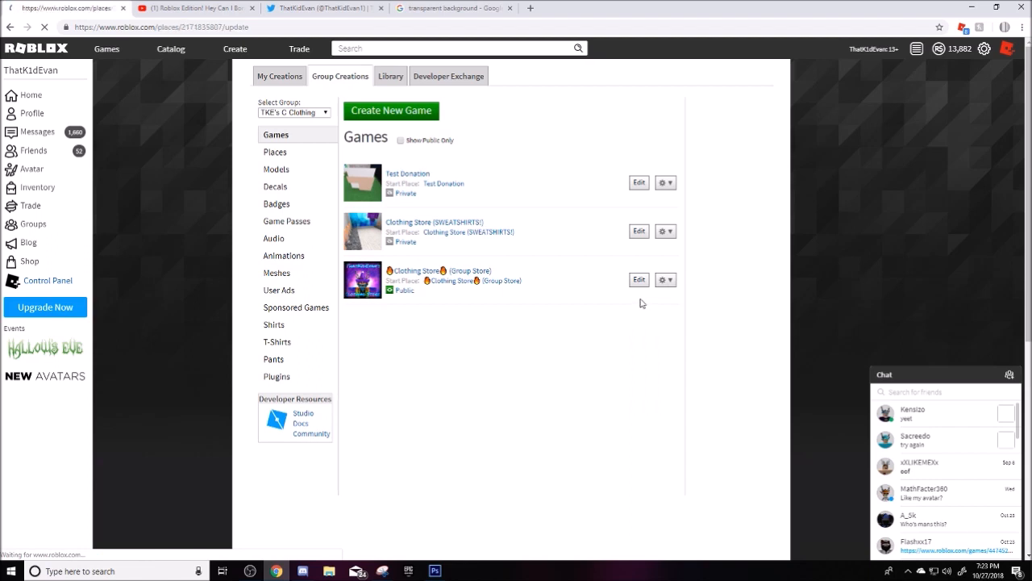
click(639, 279)
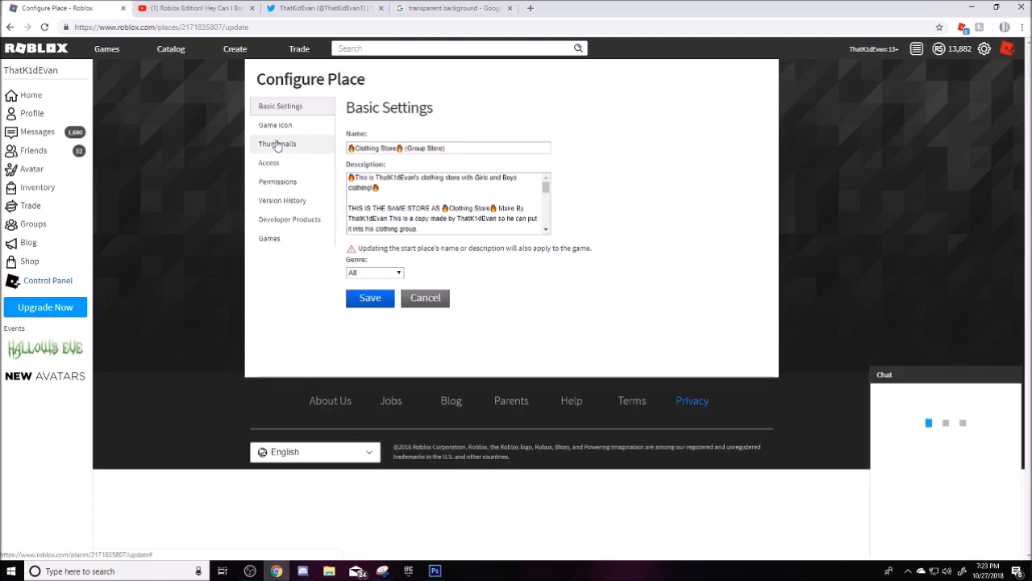
In the Game Icon settings, choose the 'Game thumbnail (icon)' file from the GFX folder.
click(275, 126)
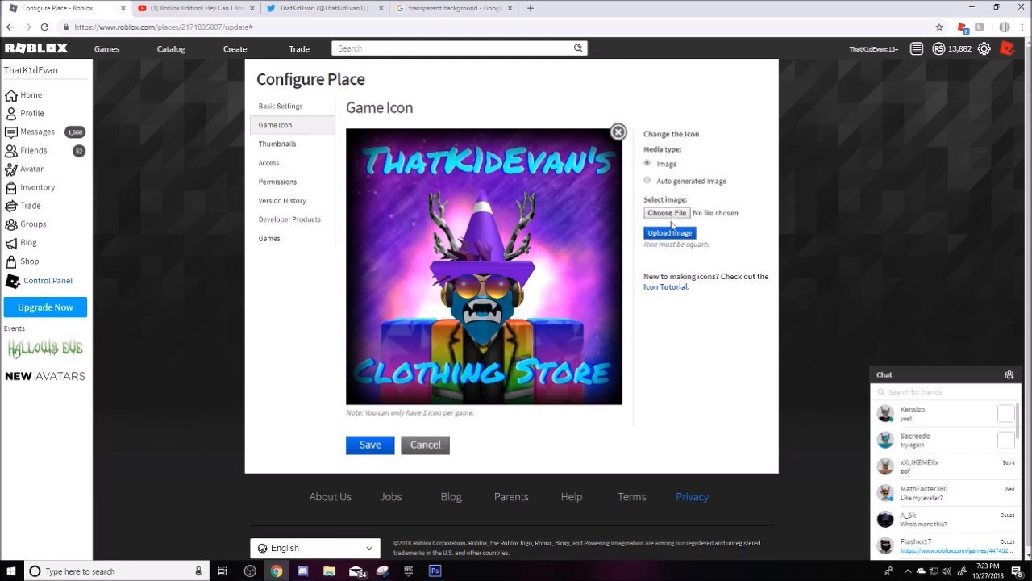
click(666, 213)
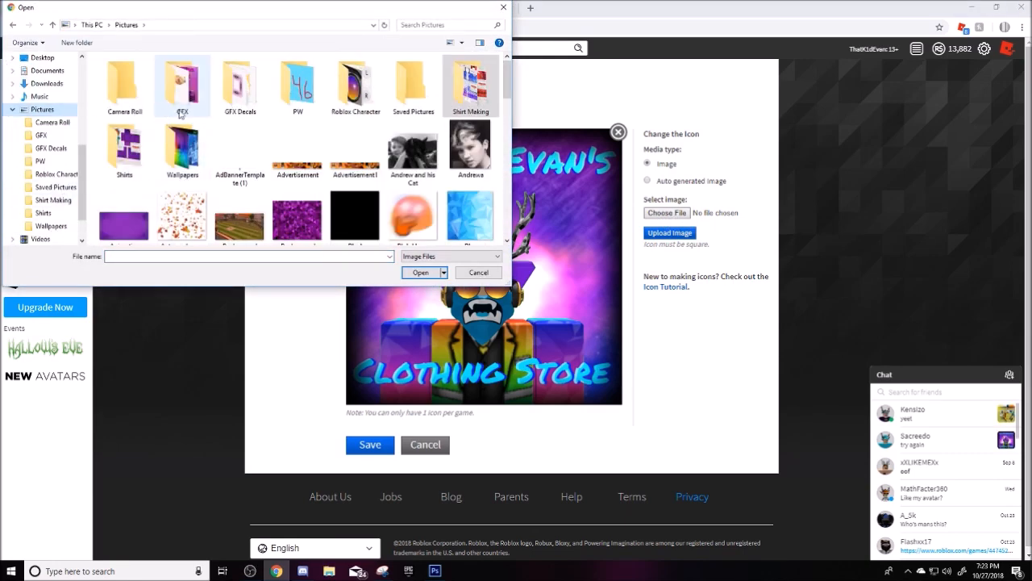
double_click(182, 81)
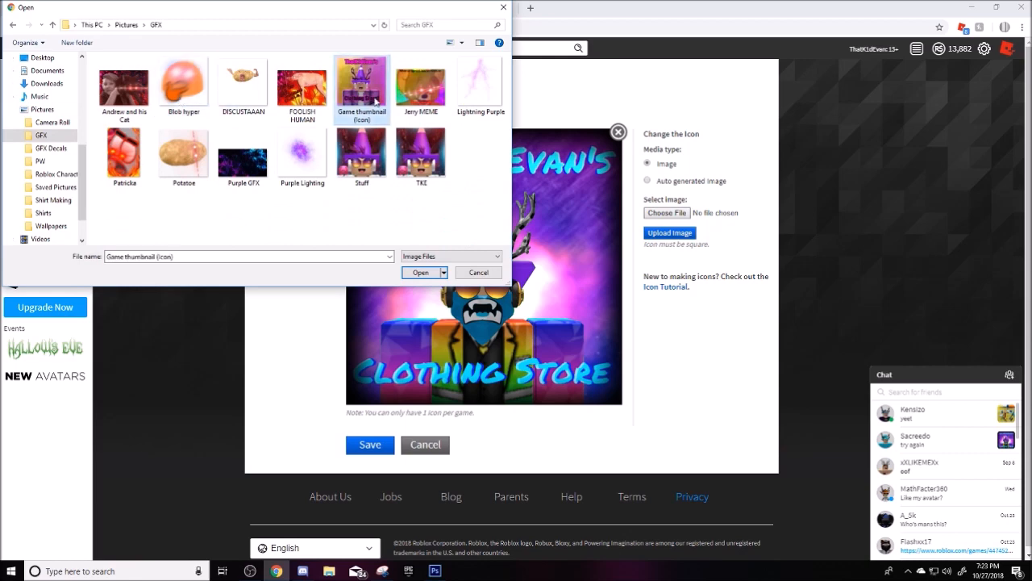
click(419, 271)
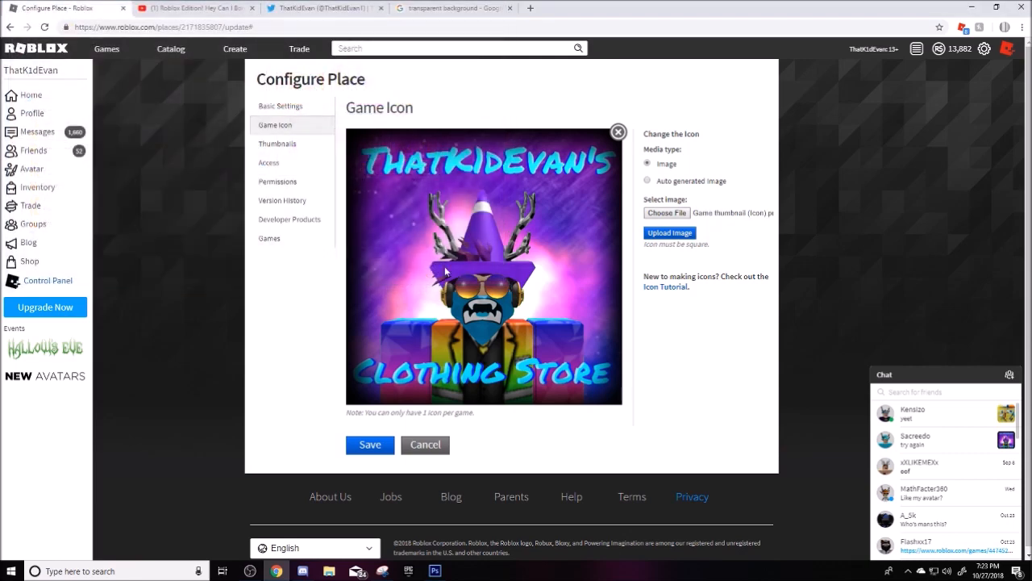
mouse_move(458, 271)
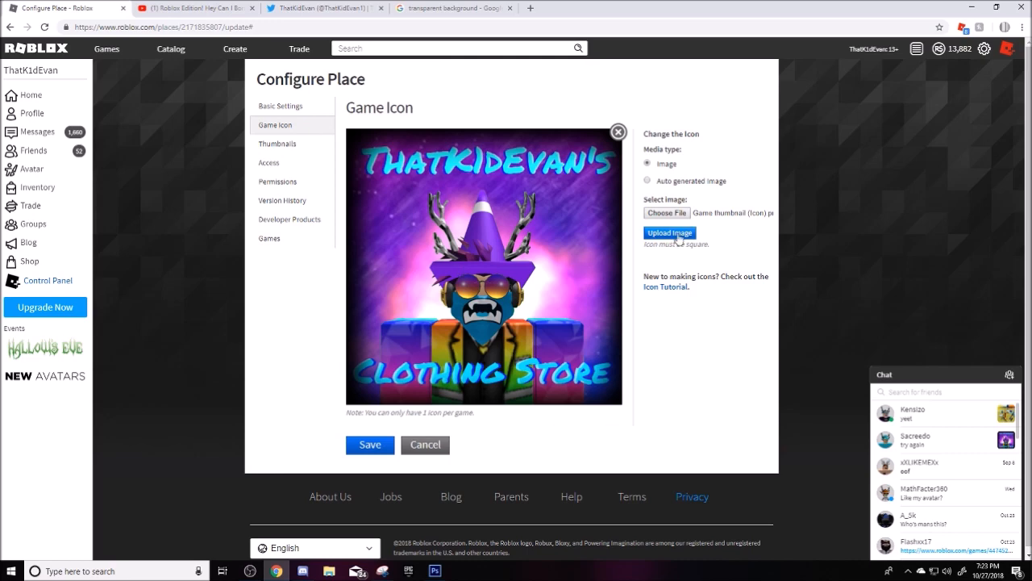
Upload the image as the new Clothing Store icon, confirm Upload Now, and save the place.
click(670, 232)
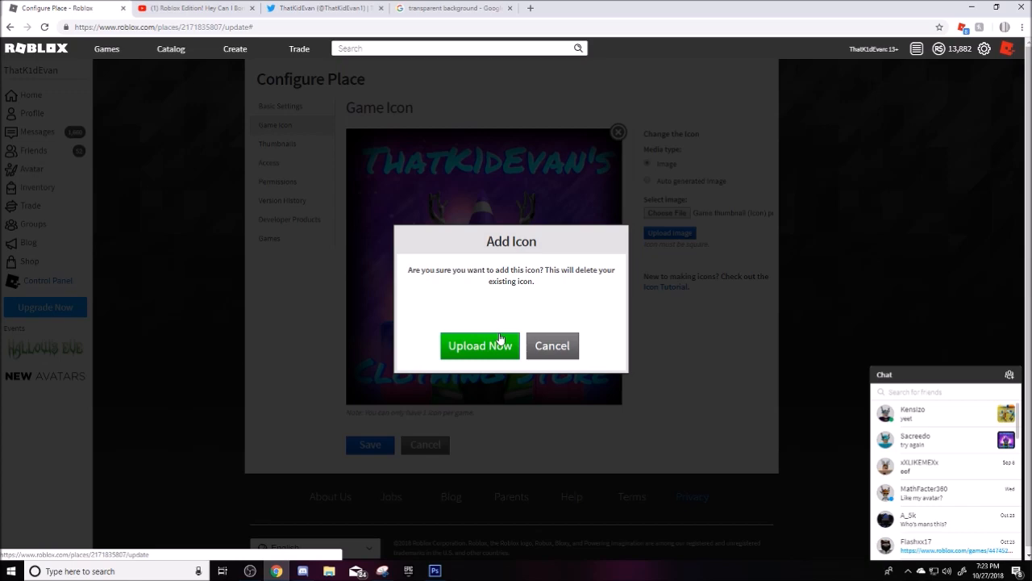
click(479, 345)
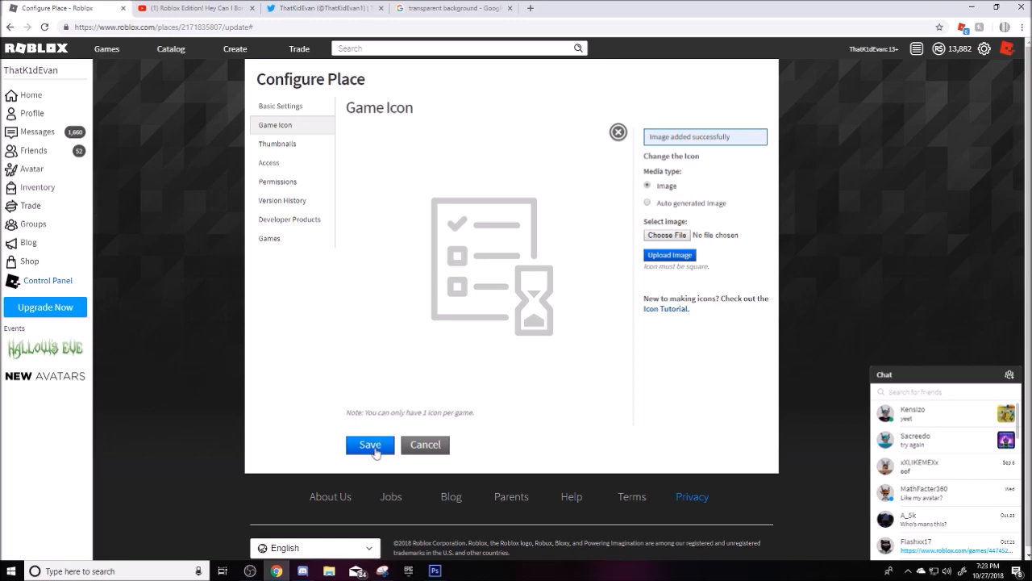
click(369, 445)
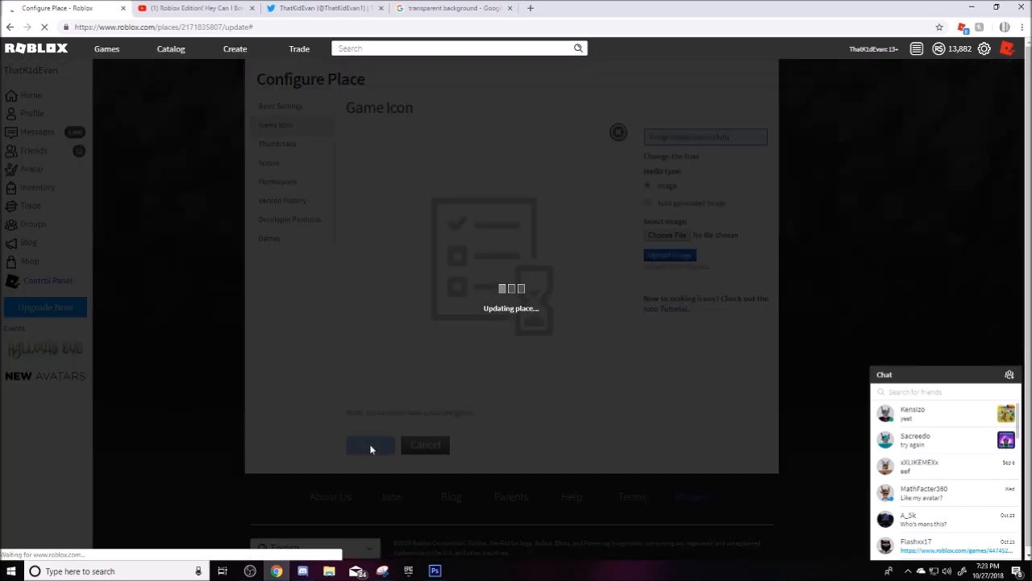
click(371, 445)
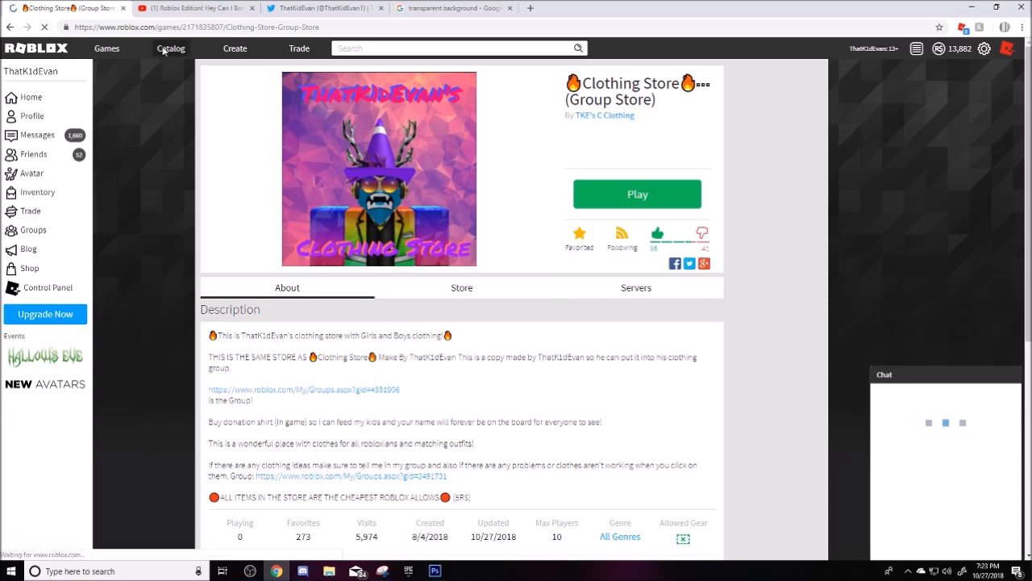
Go via Catalog to the ThatK1dEvan profile page and scroll down to its Groups section.
click(171, 48)
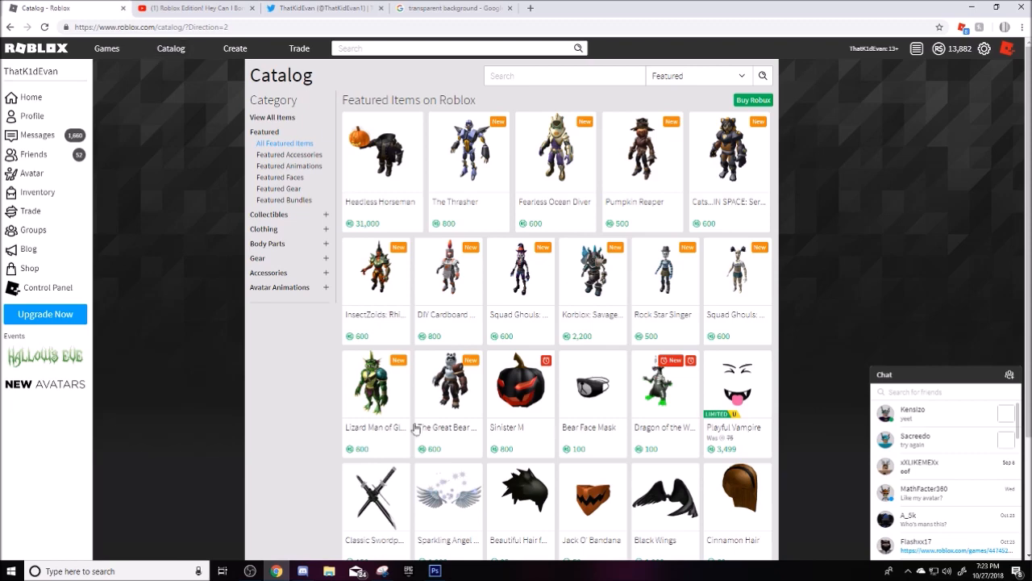
click(32, 116)
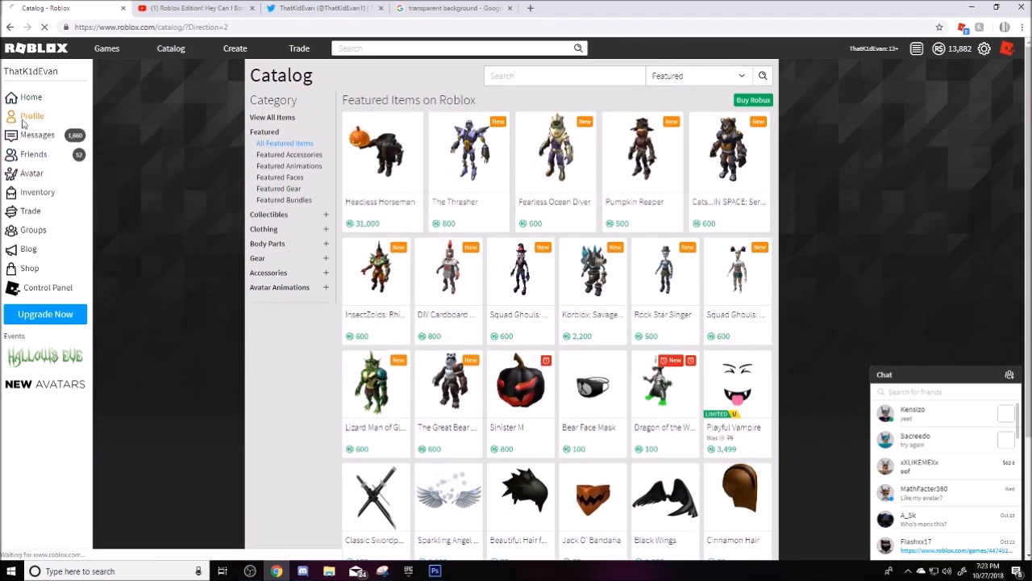
click(32, 116)
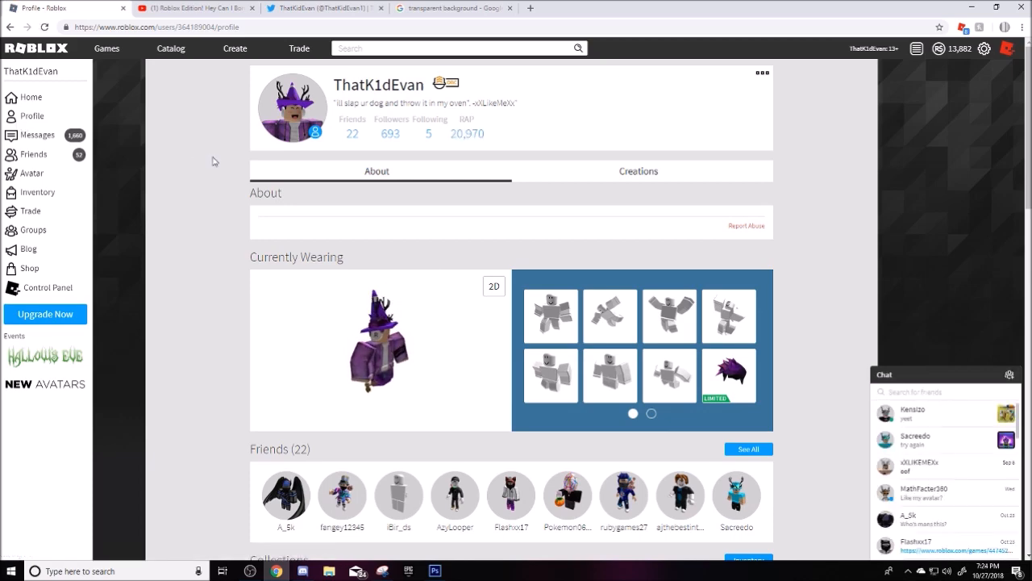
scroll(down, 3)
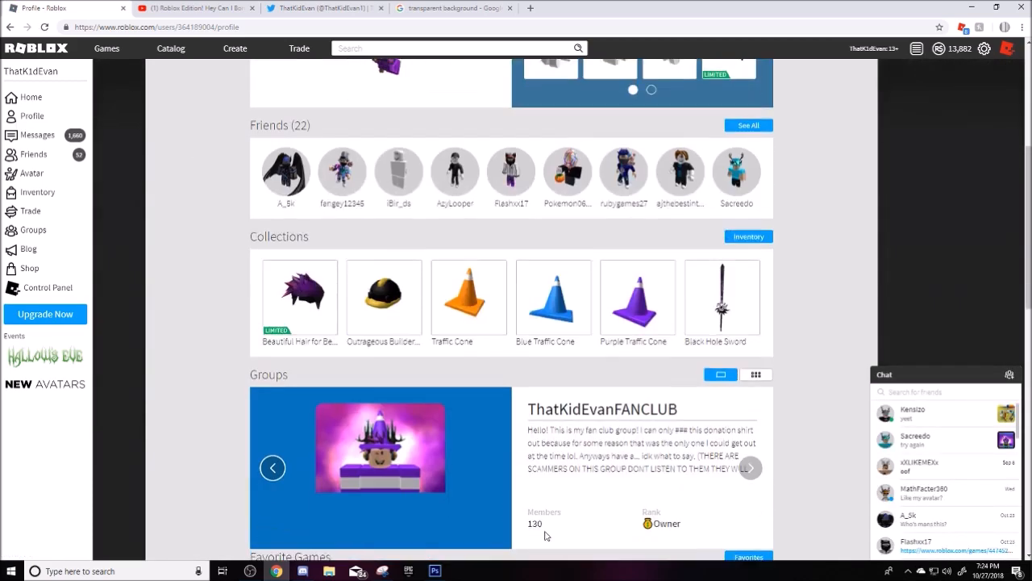